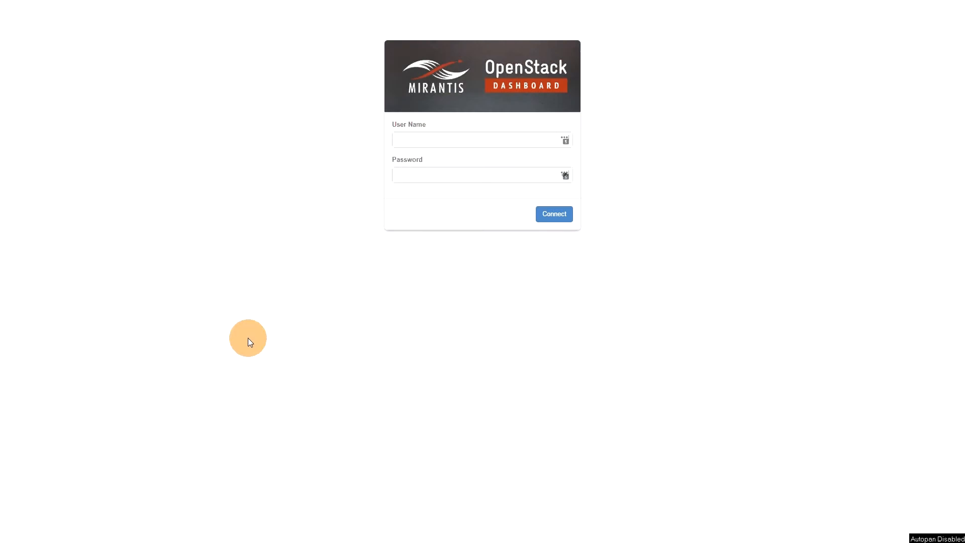
mouse_move(238, 338)
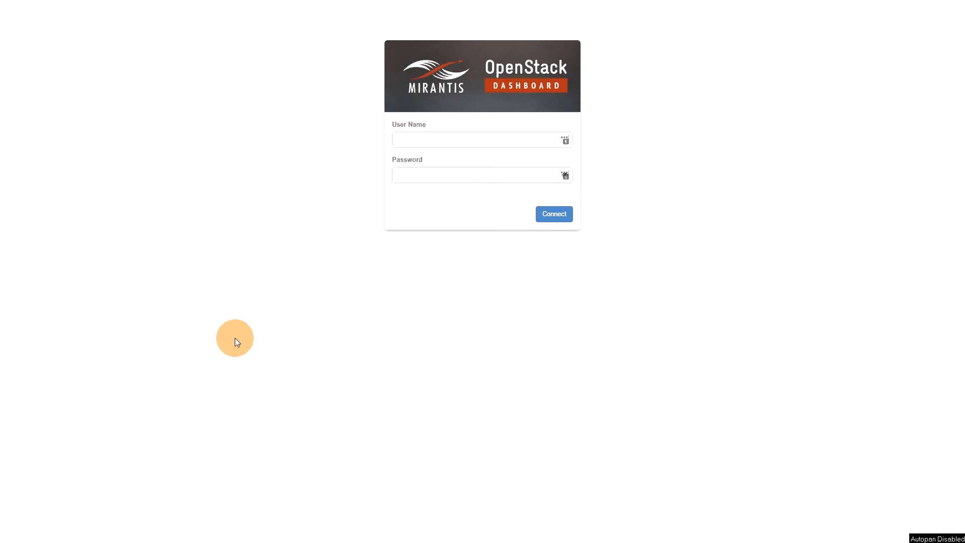
mouse_move(283, 338)
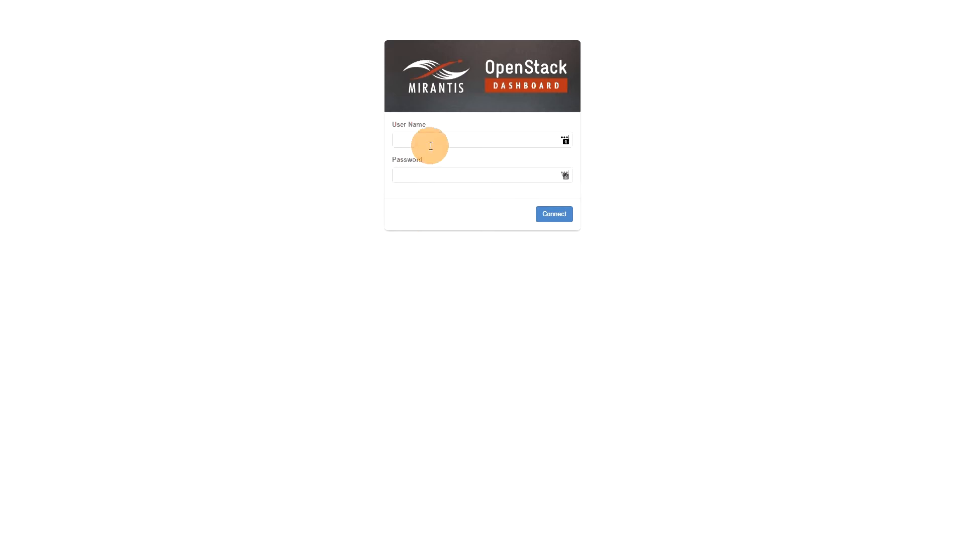
Enter user name admin and its password, then submit the sign-in form
click(481, 140)
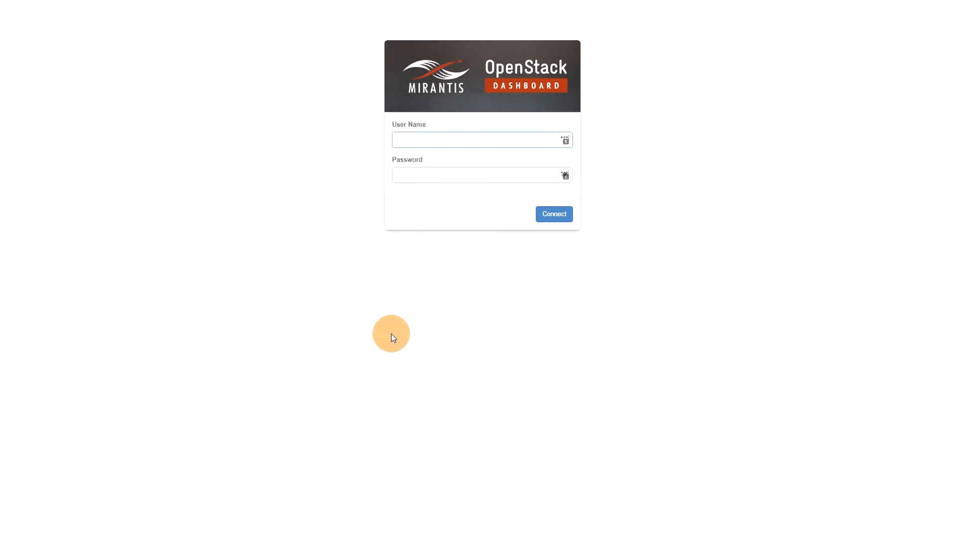
click(480, 139)
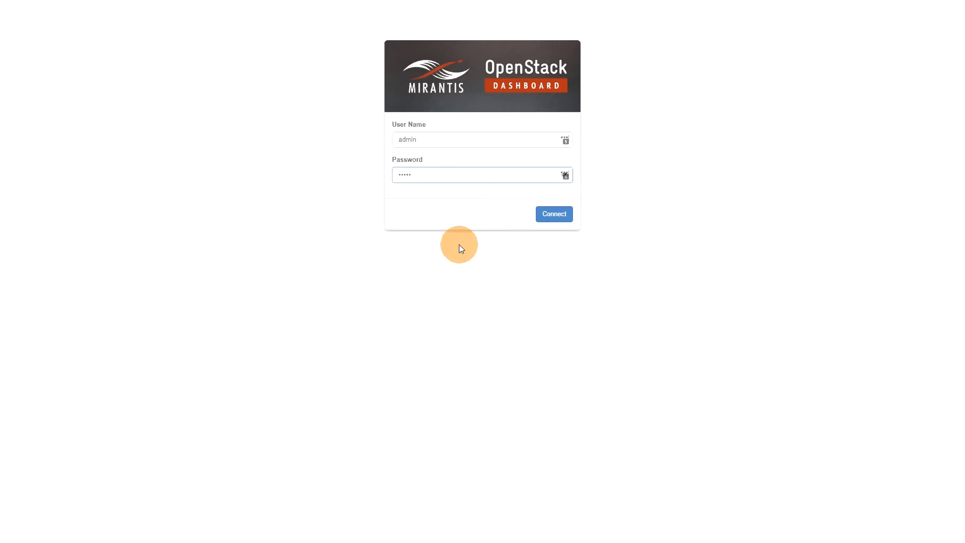
click(553, 214)
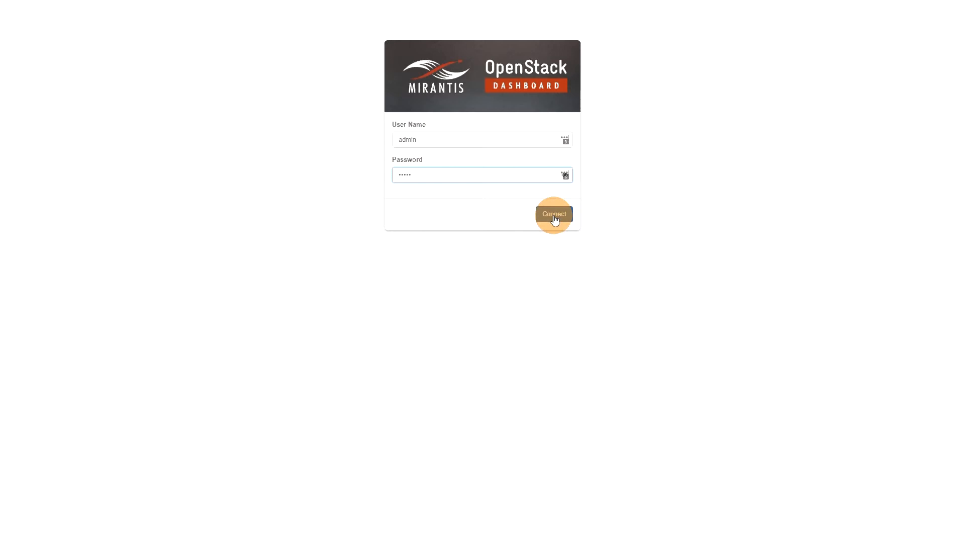
click(554, 214)
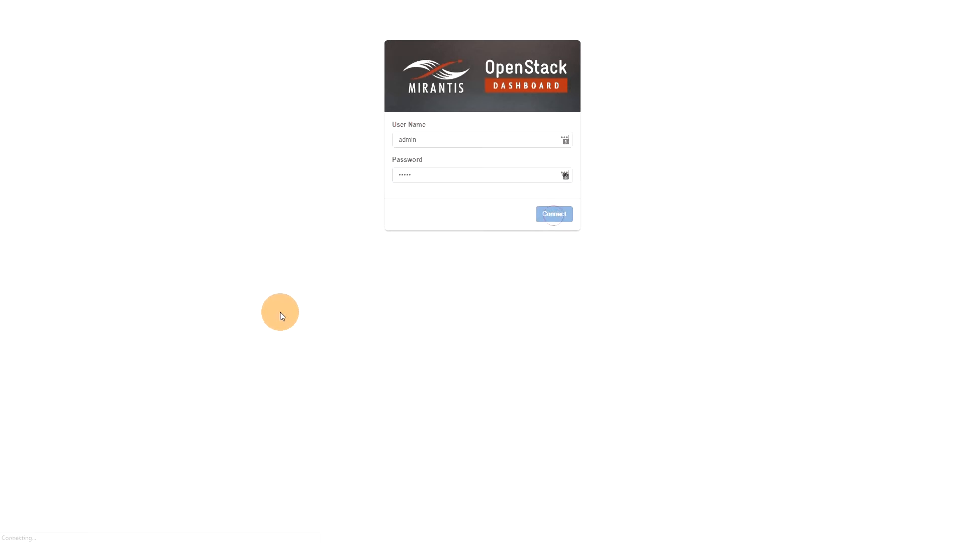
click(554, 213)
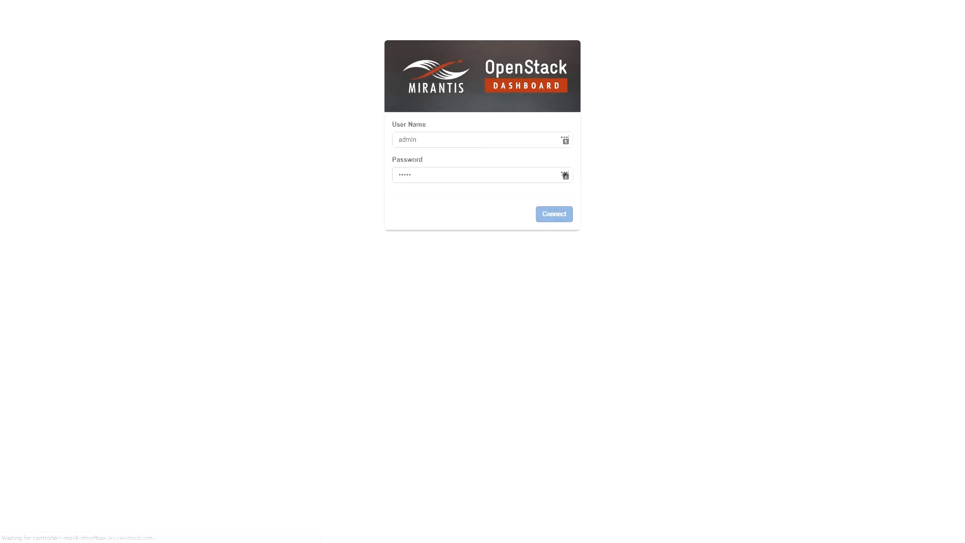
Let login finish on the admin Overview page and switch the browser to full screen
click(553, 214)
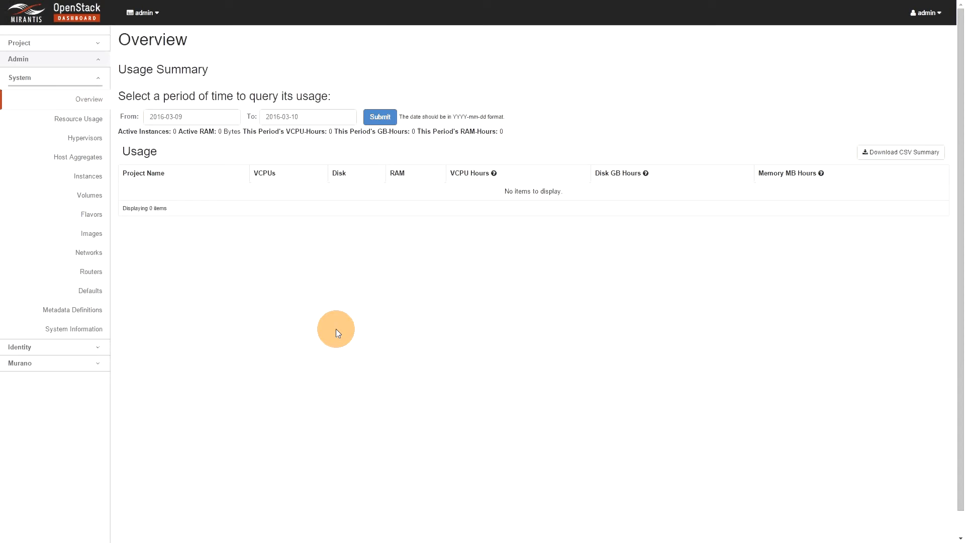
key(f11)
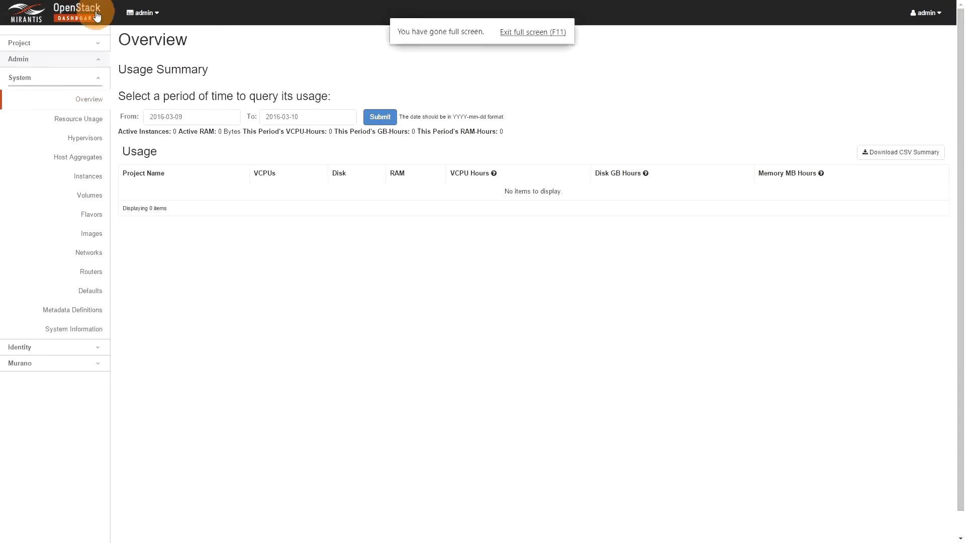
mouse_move(434, 326)
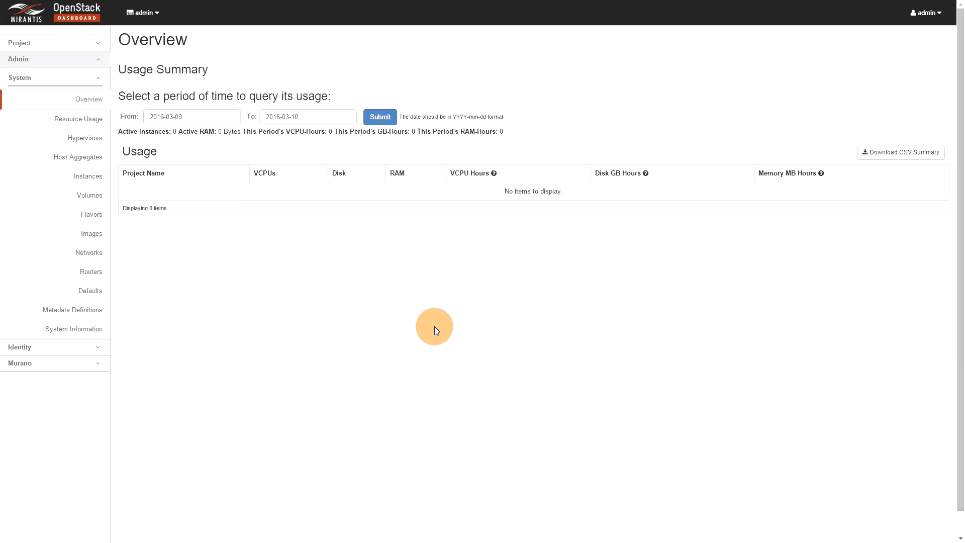
mouse_move(282, 255)
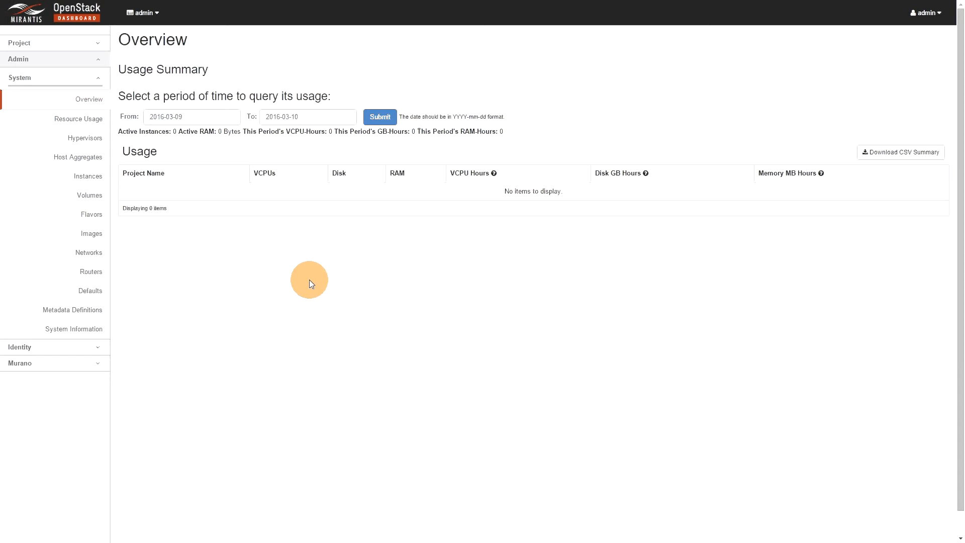
mouse_move(320, 297)
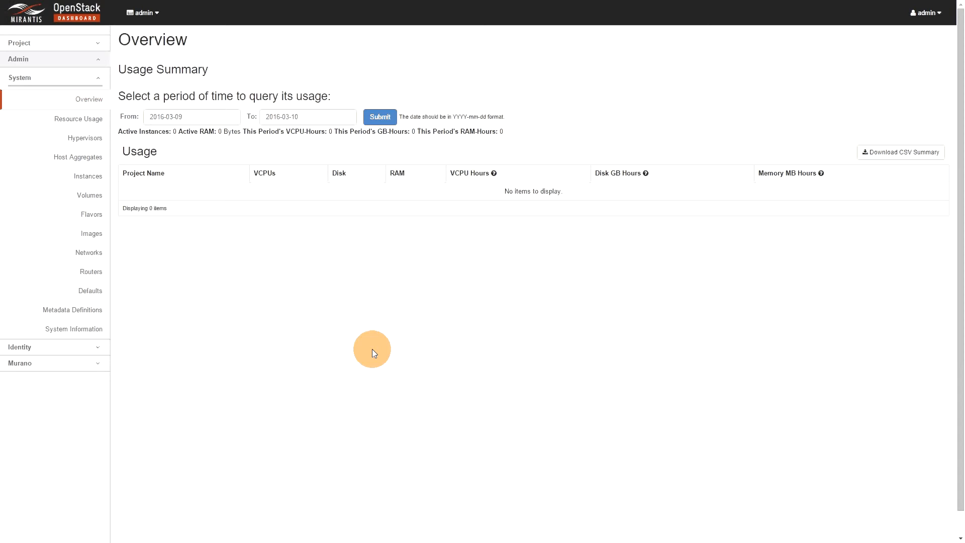
mouse_move(411, 353)
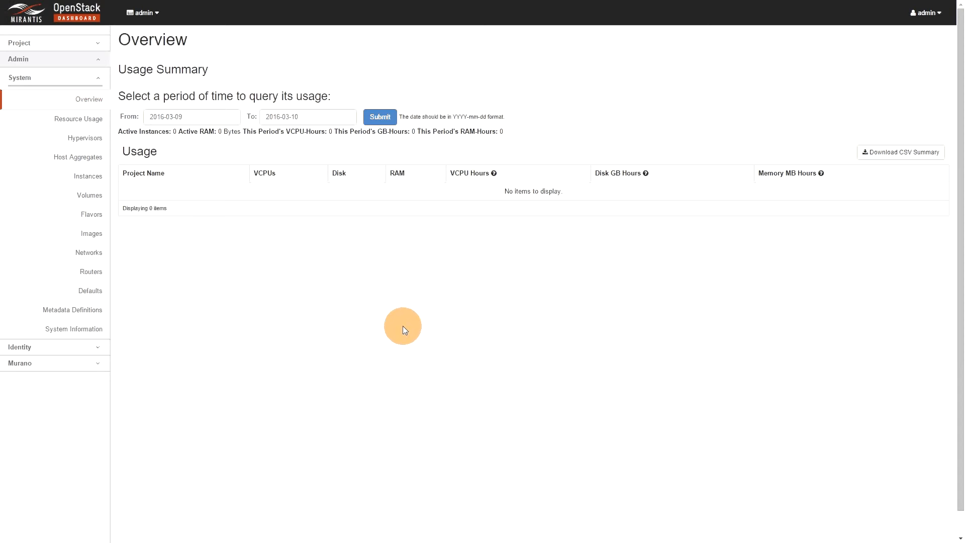
mouse_move(357, 271)
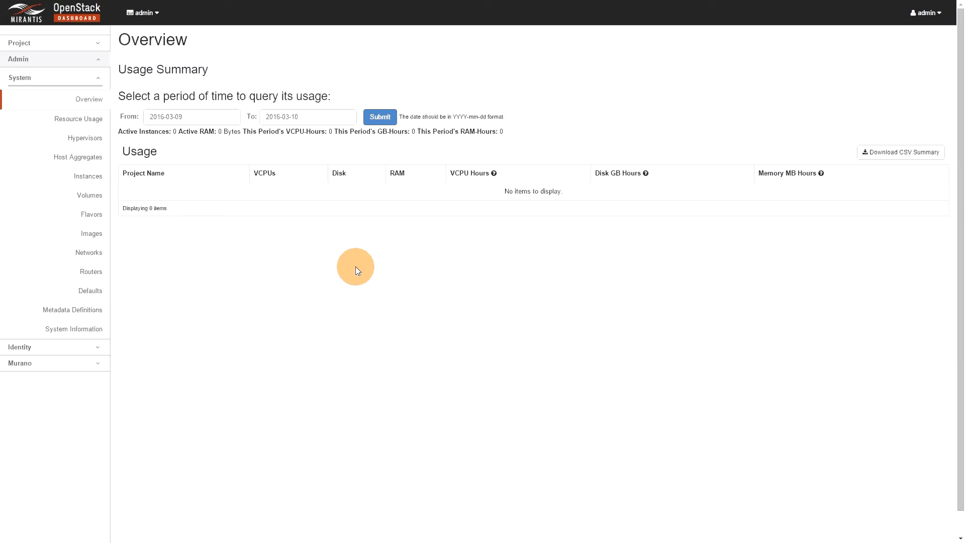
mouse_move(189, 282)
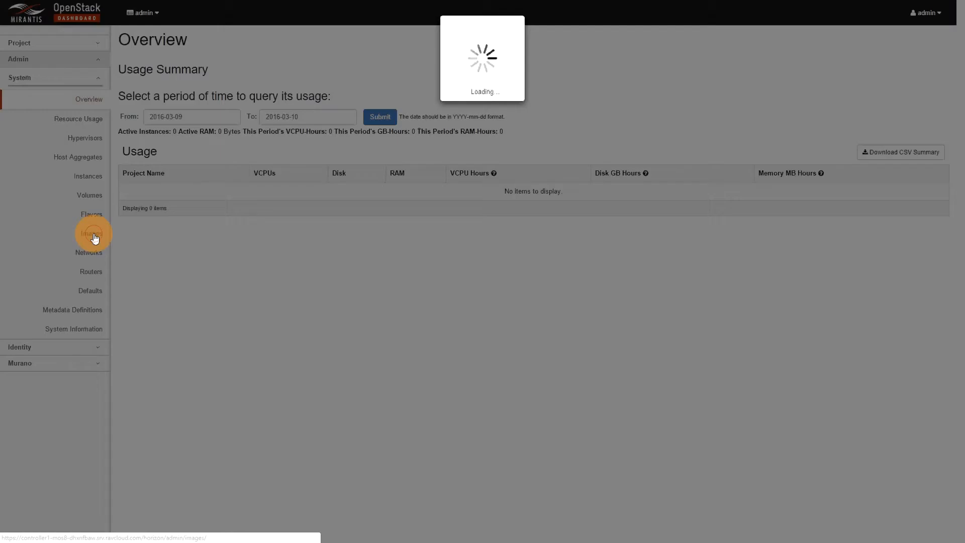
Open Admin > System > Images, listing the Sahara test and TestVM images
click(92, 233)
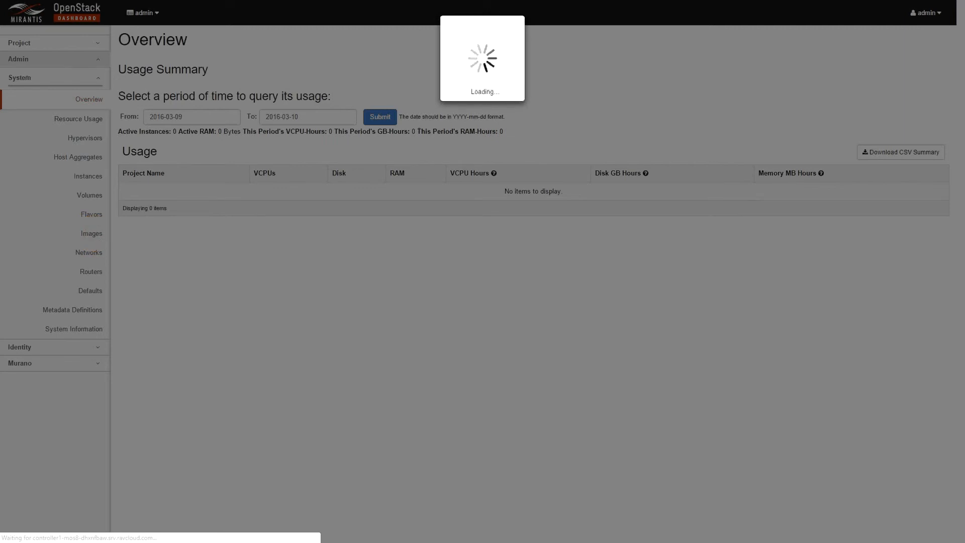
click(91, 233)
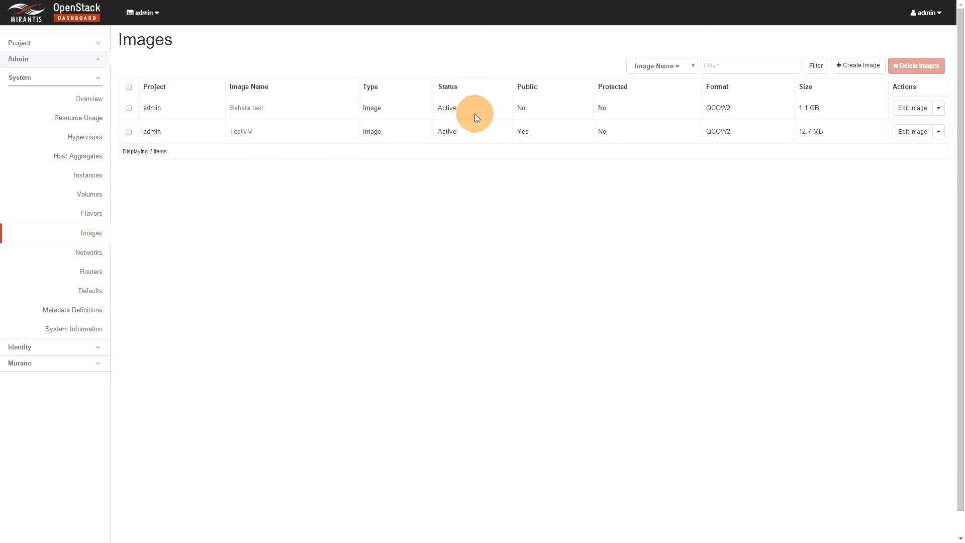
mouse_move(333, 253)
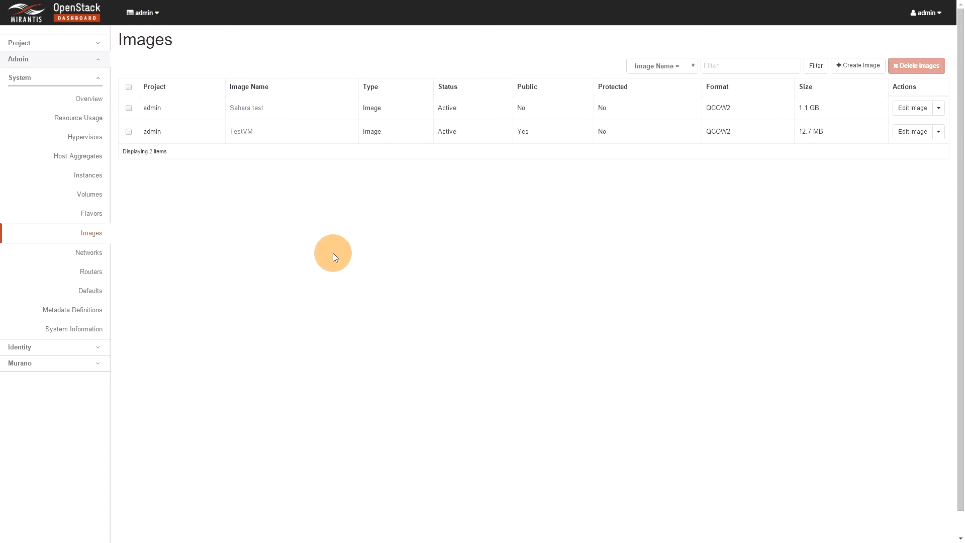
mouse_move(346, 252)
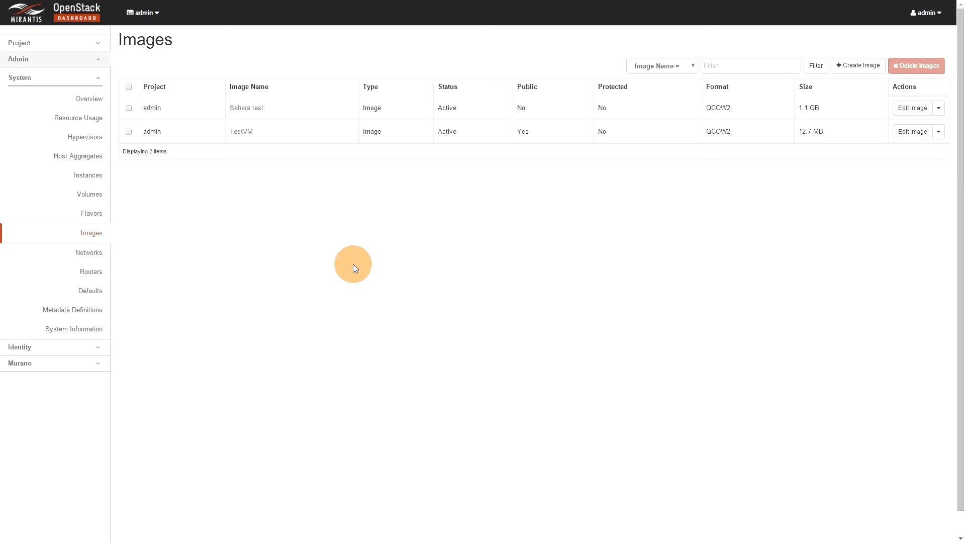
mouse_move(434, 293)
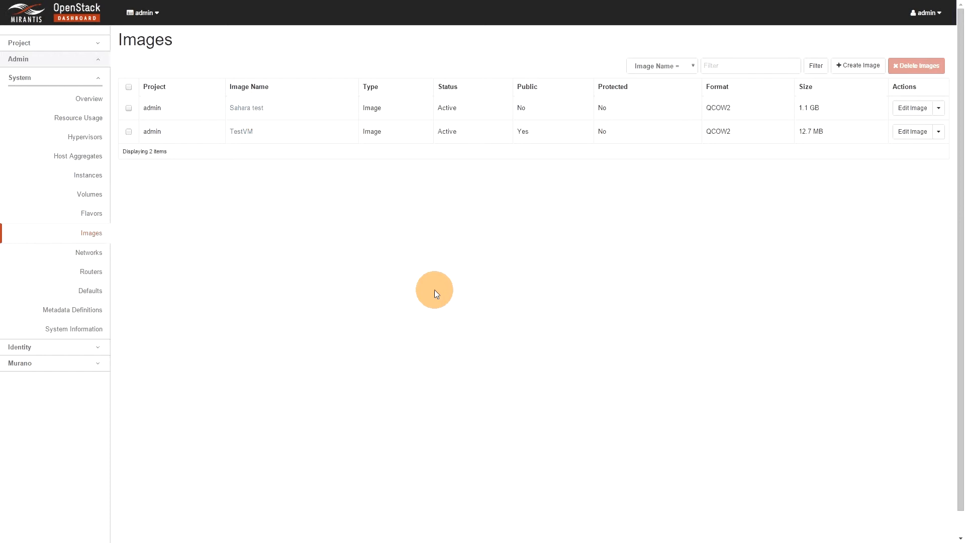
mouse_move(462, 321)
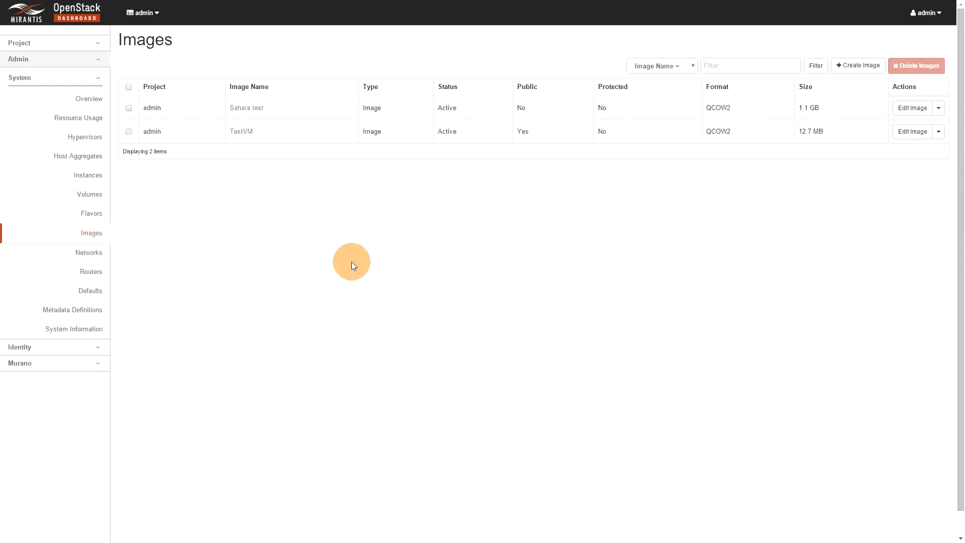
mouse_move(278, 160)
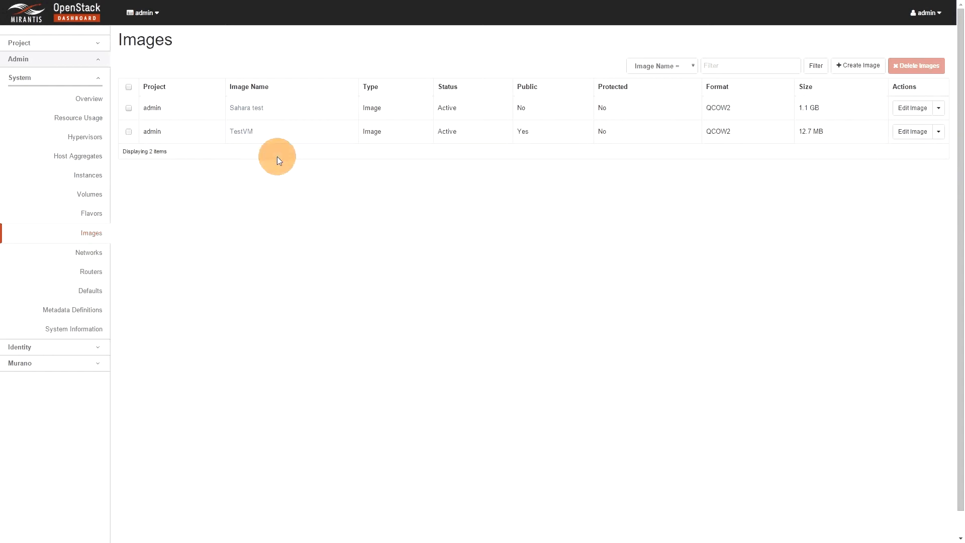
mouse_move(184, 218)
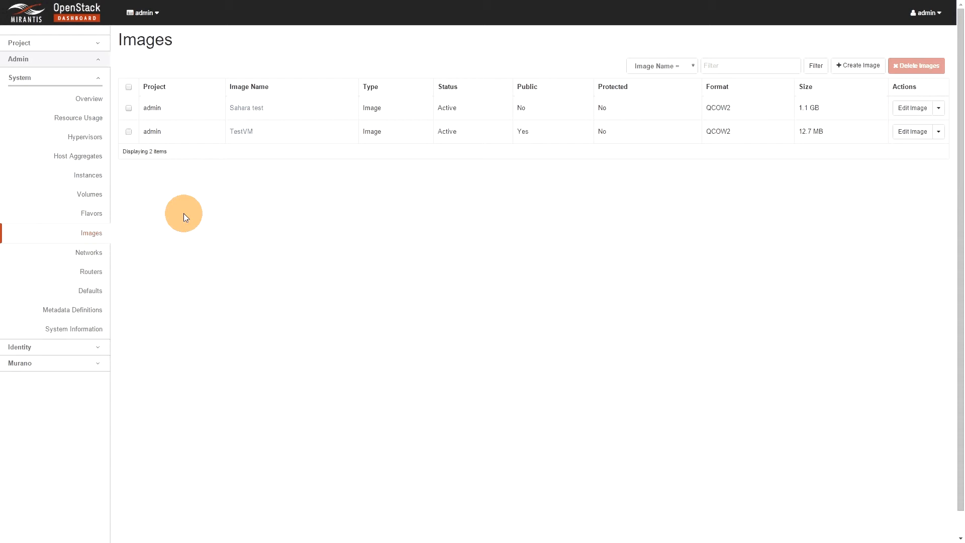
mouse_move(209, 221)
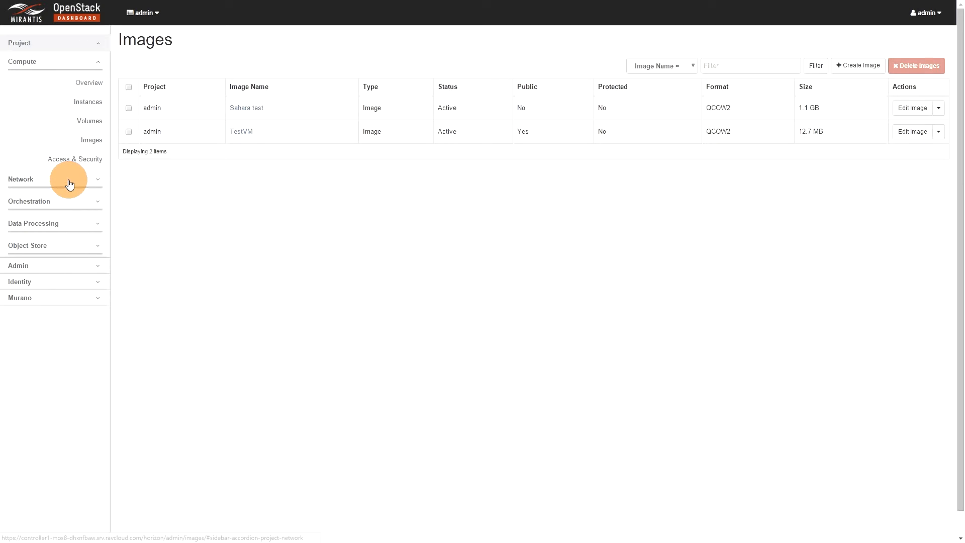
Open Project > Network > Network Topology showing router04 and its three networks
click(20, 83)
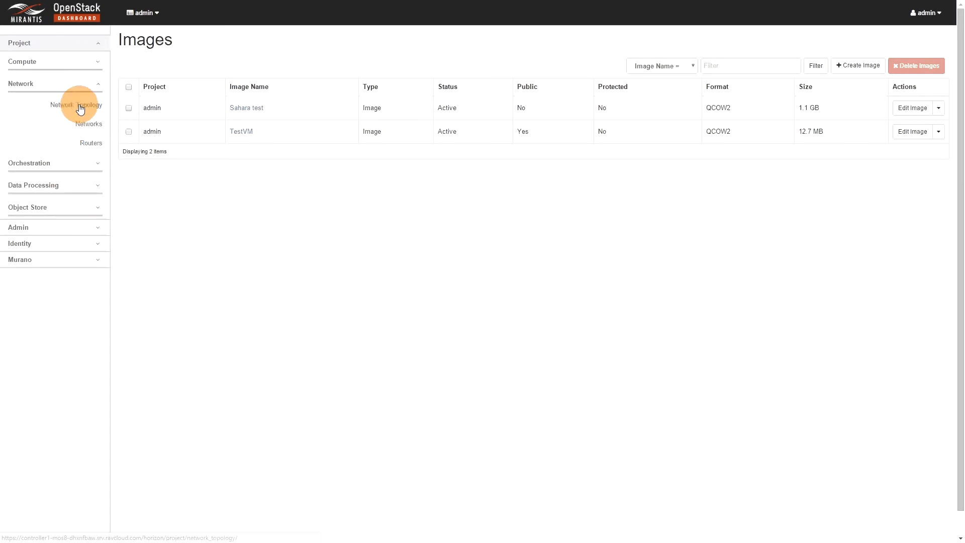
click(76, 104)
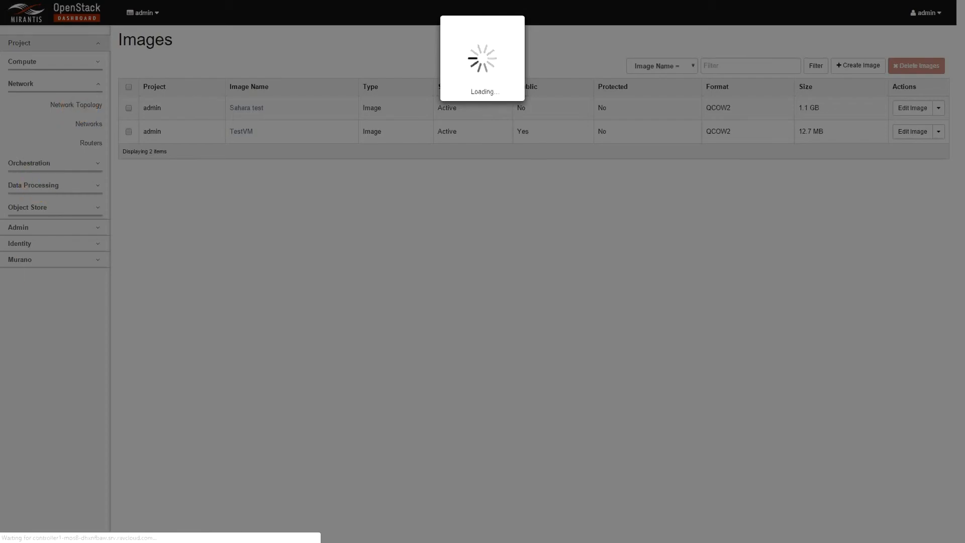
click(76, 105)
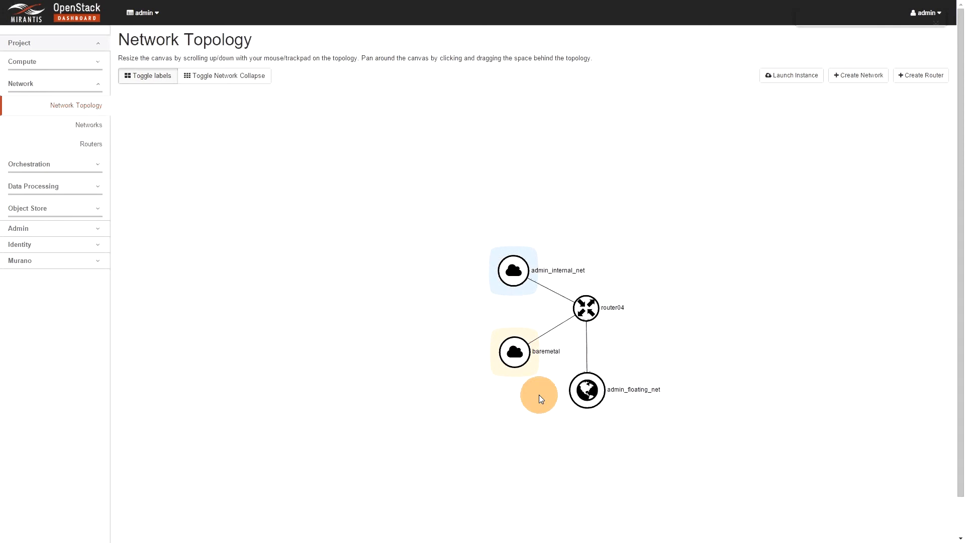
click(585, 307)
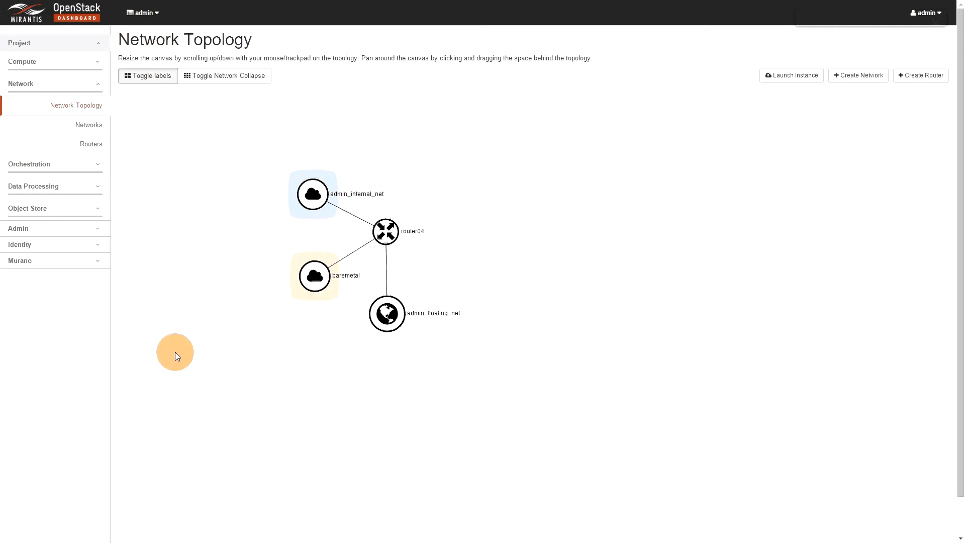
Toggle the topology node labels off and back on for all four nodes
click(147, 75)
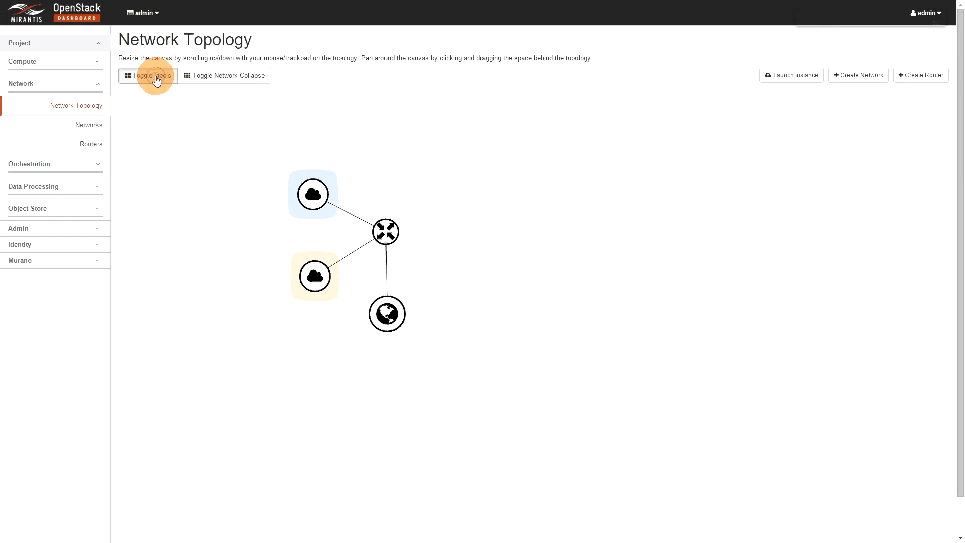
click(151, 75)
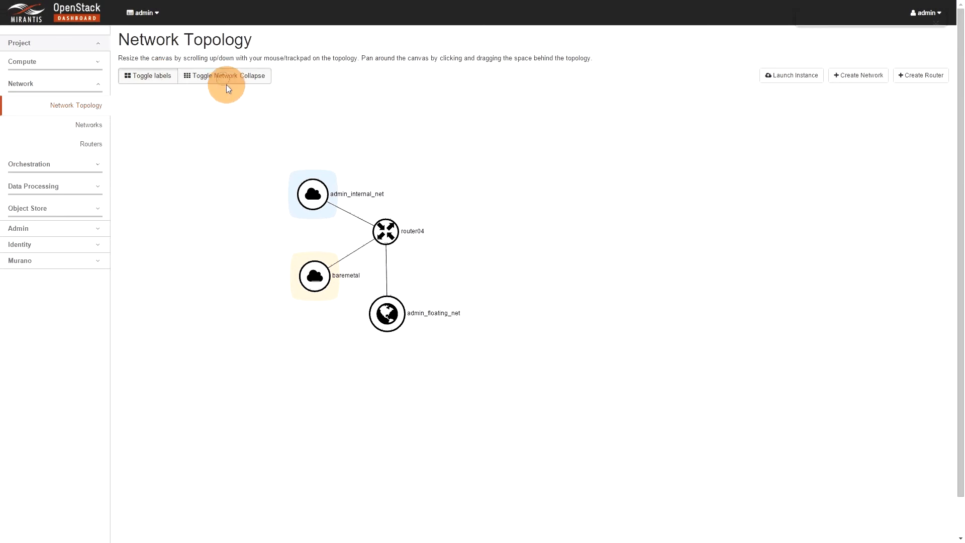
mouse_move(184, 181)
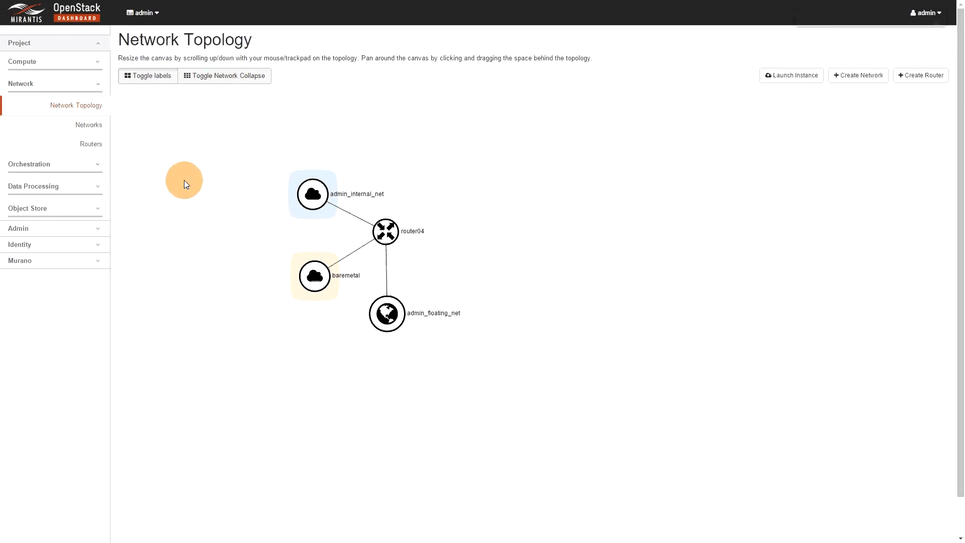
mouse_move(720, 165)
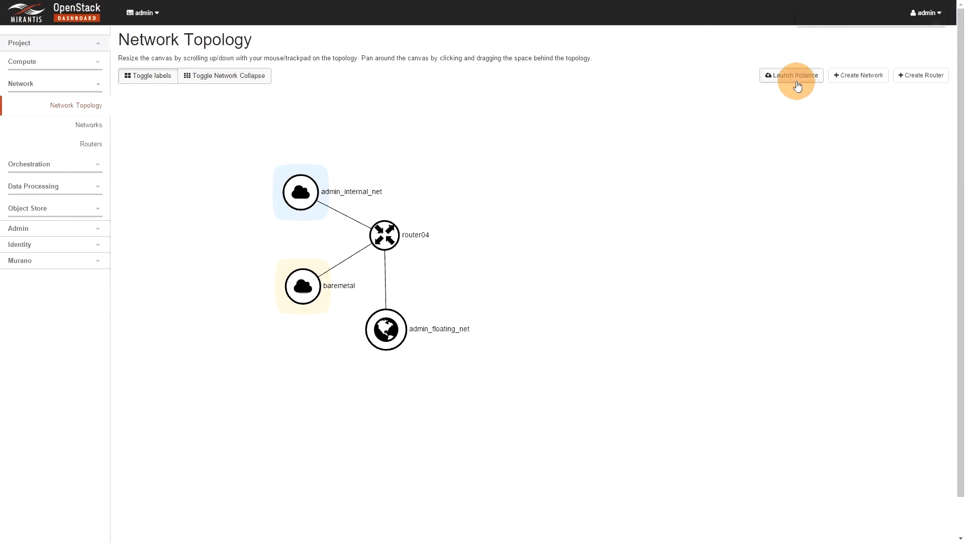
Start a new instance named 'test' with count 3, booting from TestVM
click(795, 75)
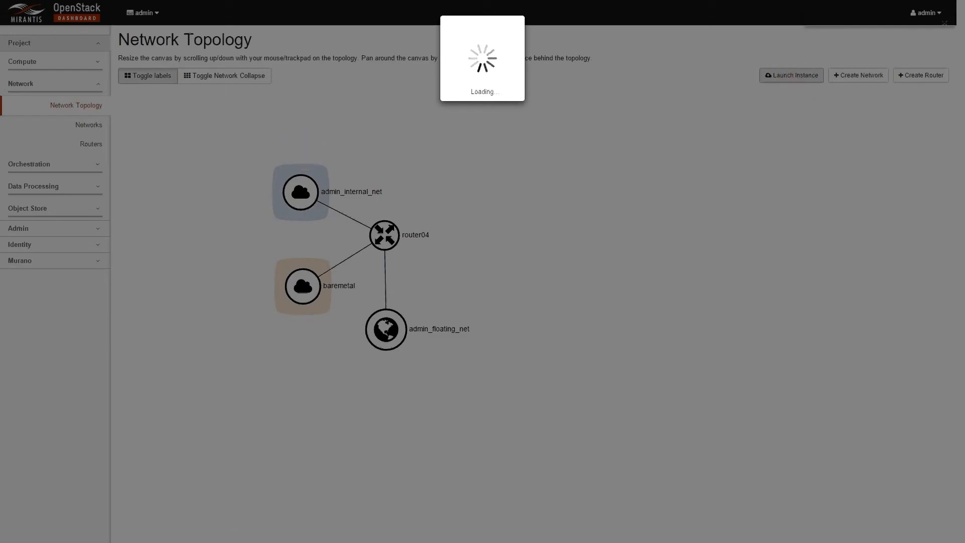
click(792, 75)
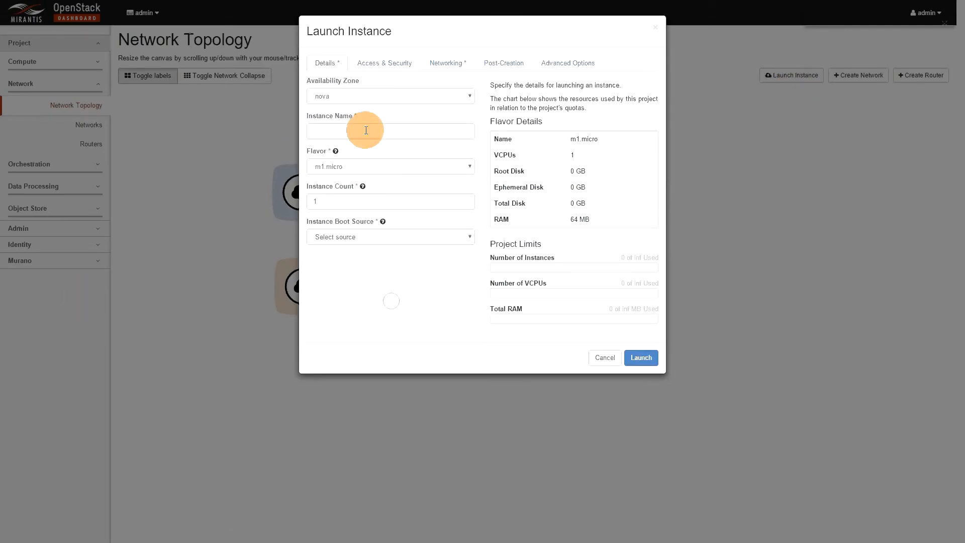
text(test)
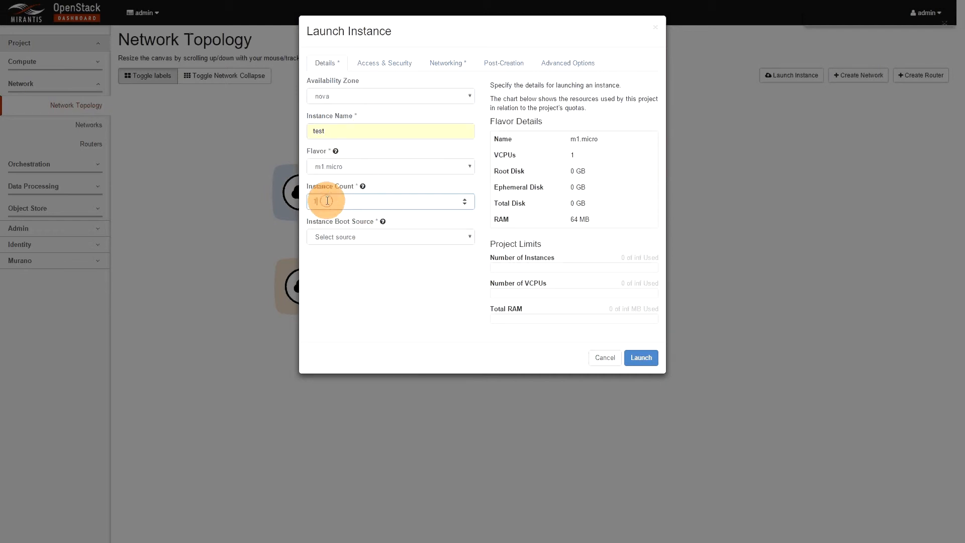
text(3)
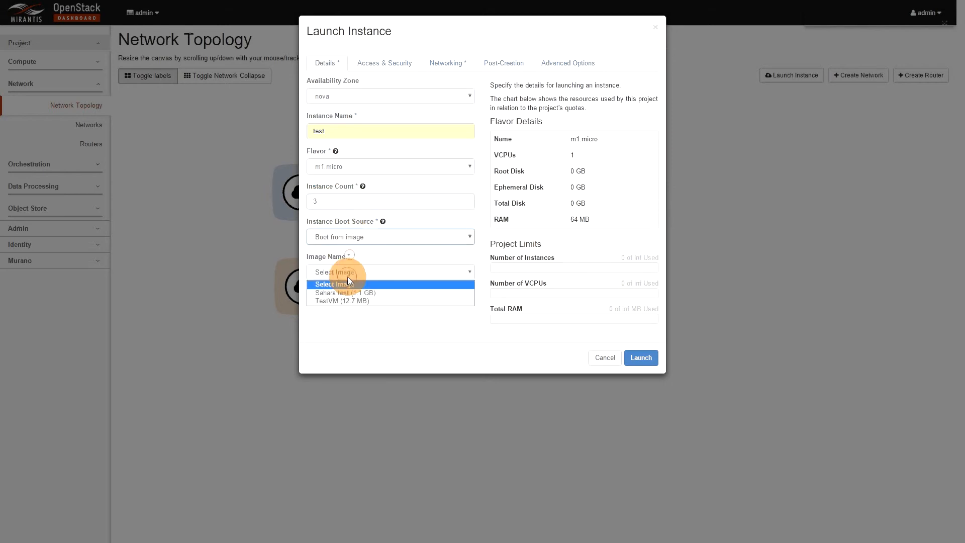
mouse_move(330, 301)
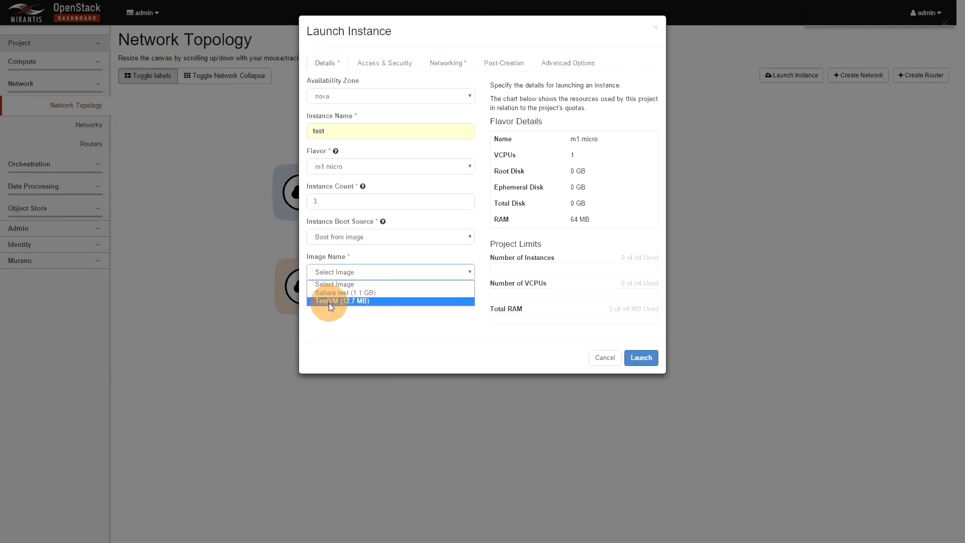
click(341, 301)
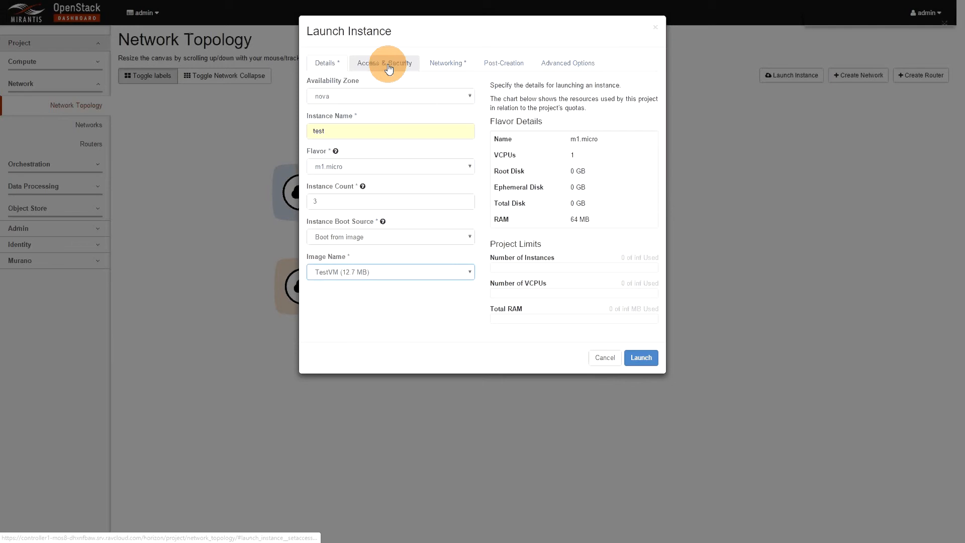
Attach admin_internal_net, review the remaining launch tabs, and launch the instances
click(384, 63)
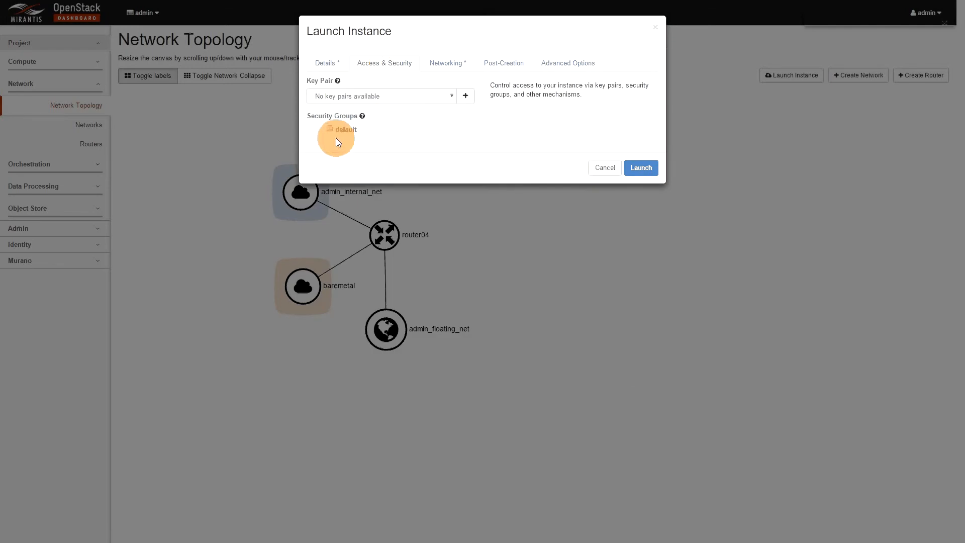
click(446, 63)
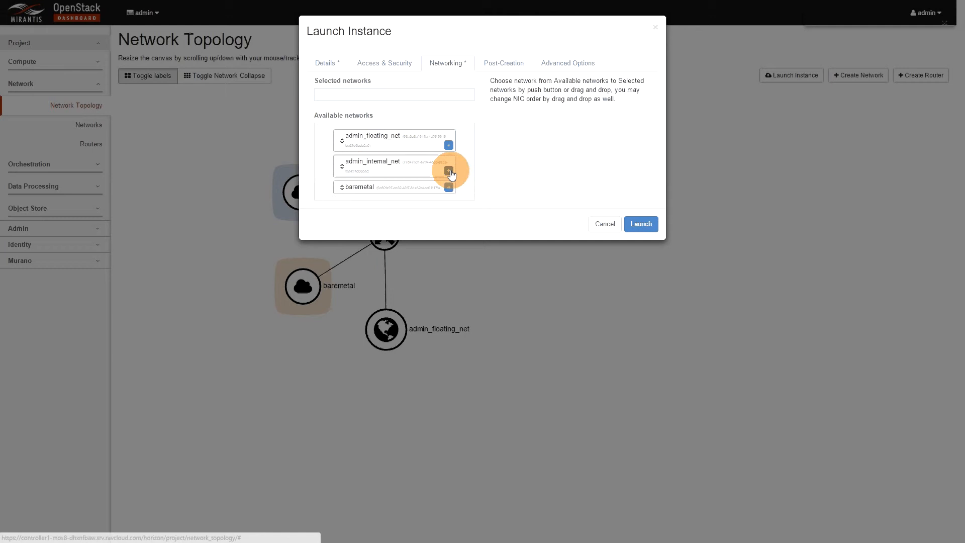
click(449, 170)
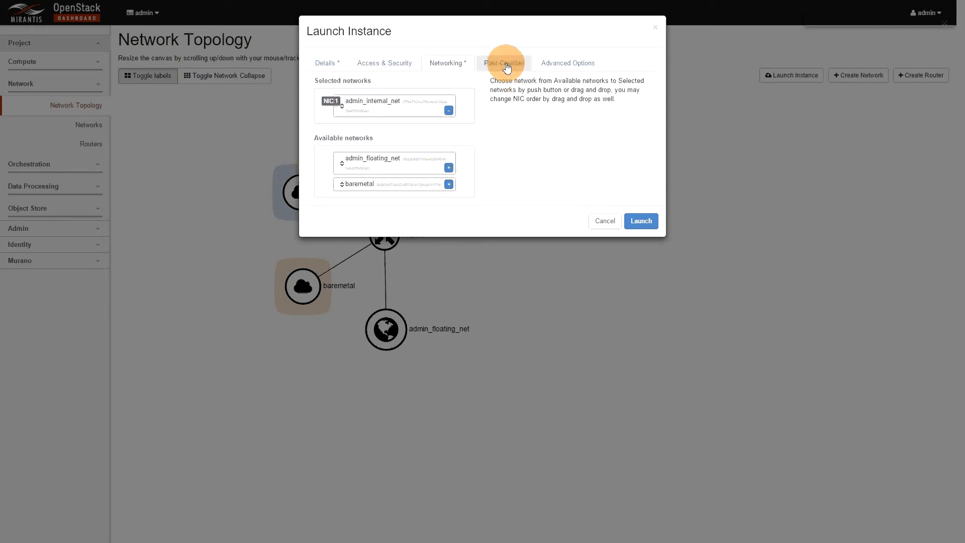
click(504, 63)
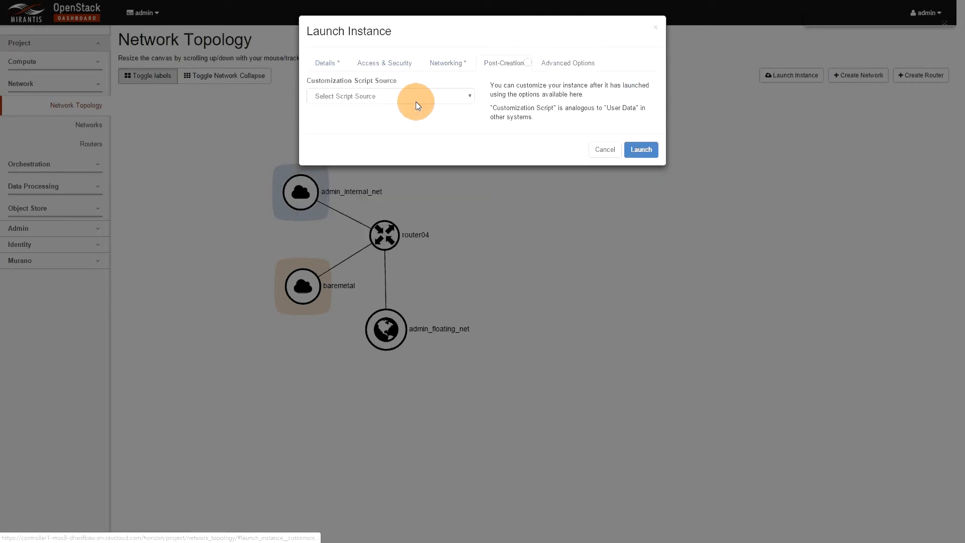
click(390, 95)
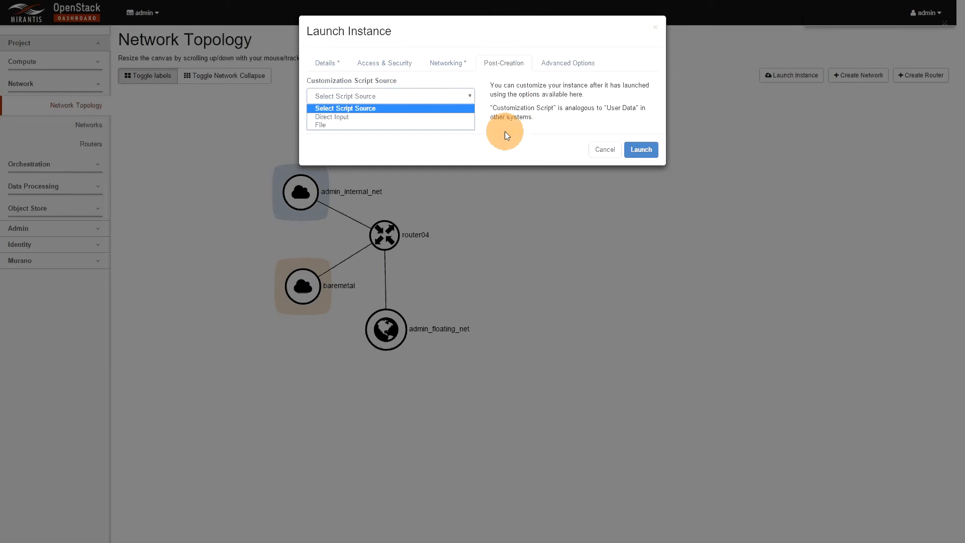
click(568, 63)
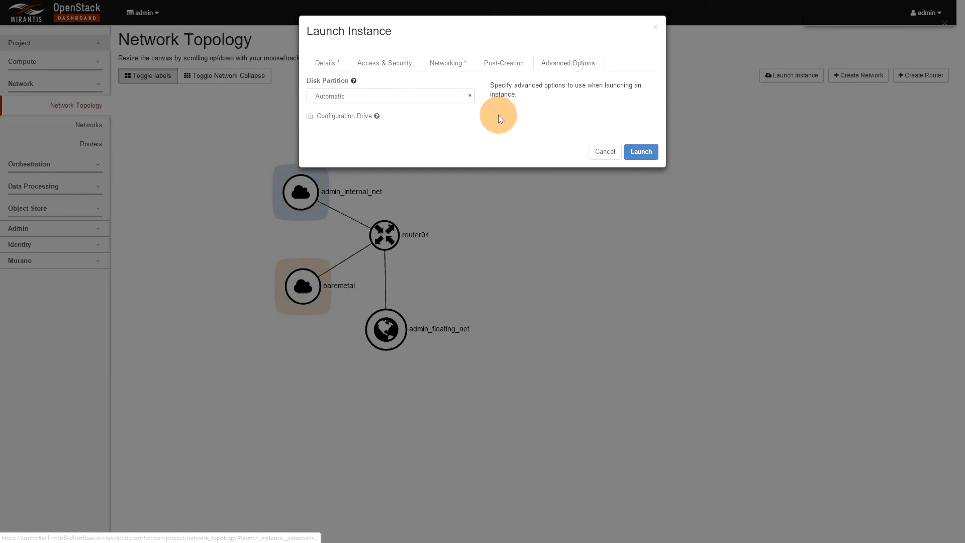
click(640, 151)
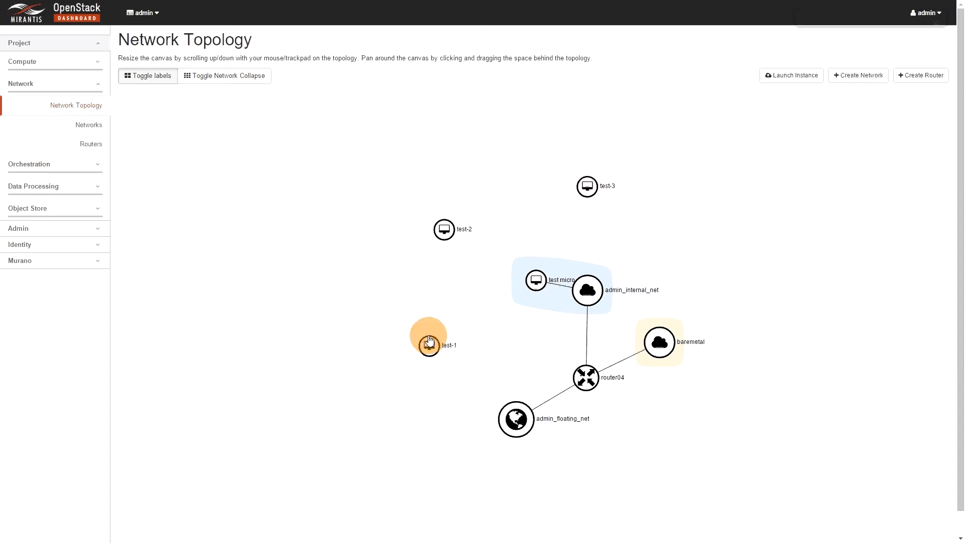
Inspect the test-1 and test micro nodes, opening floating IP associations for test micro
click(429, 345)
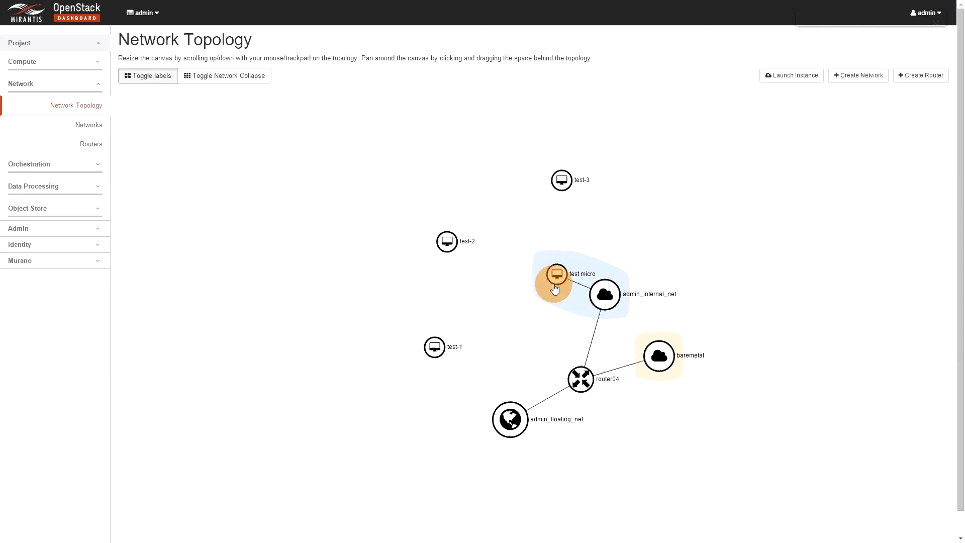
click(556, 275)
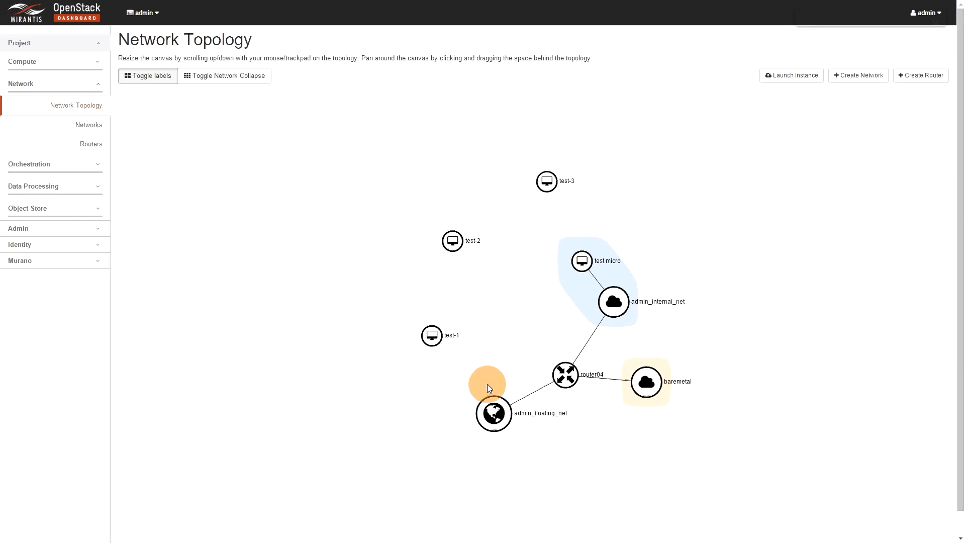
mouse_move(614, 301)
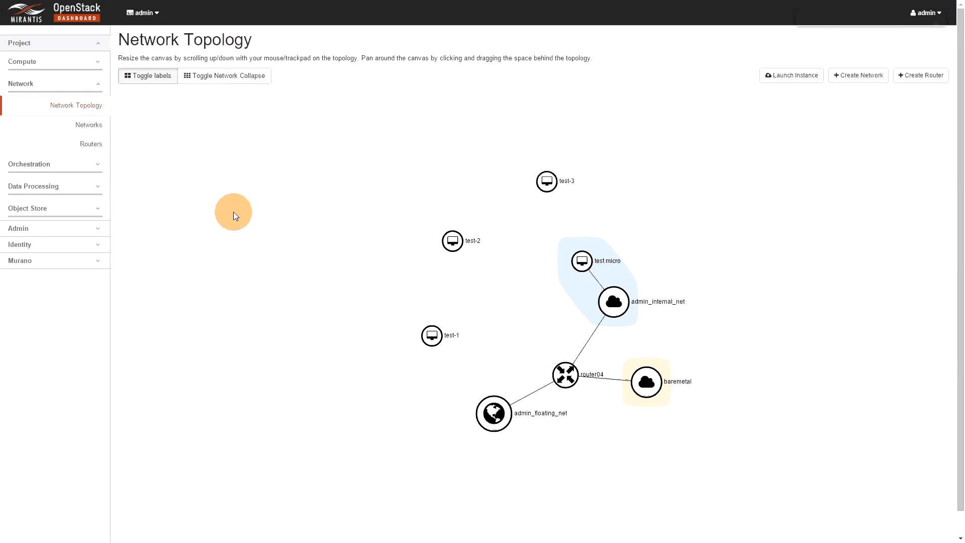
click(582, 261)
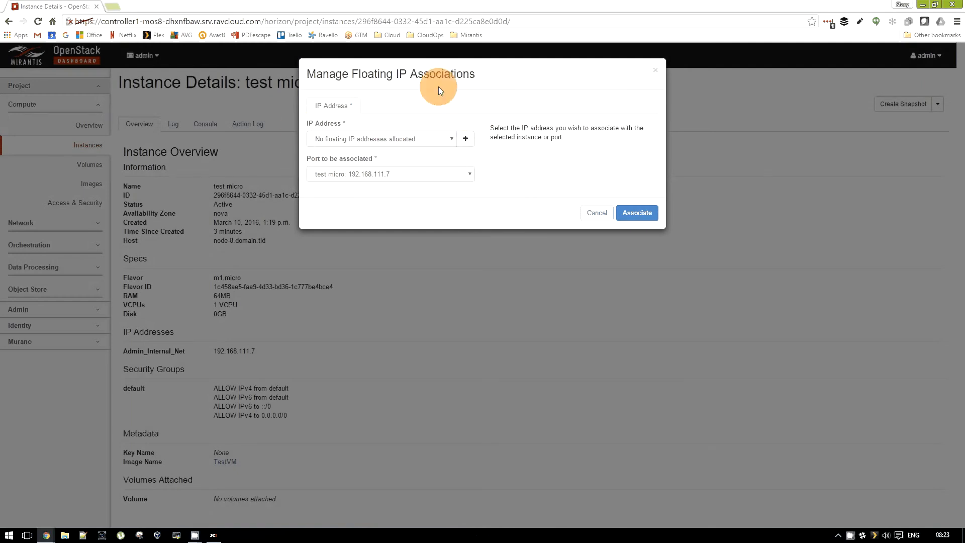
mouse_move(472, 184)
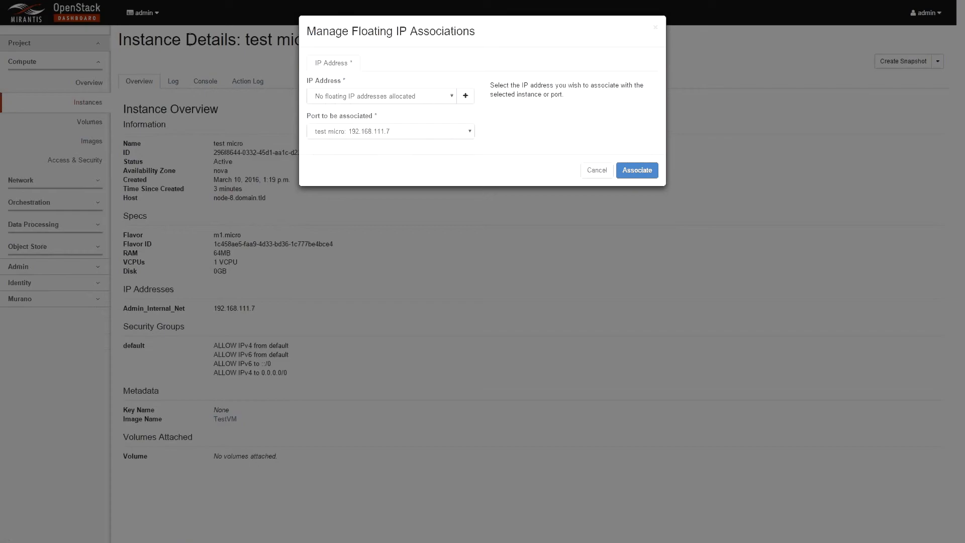
Allocate 172.16.0.131 from admin_floating_net and associate it with test micro
click(637, 170)
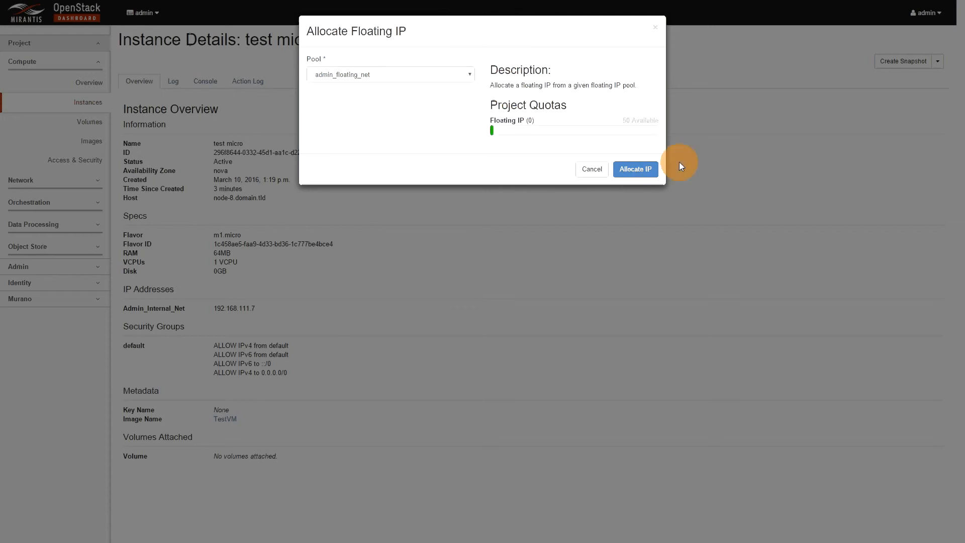
click(635, 169)
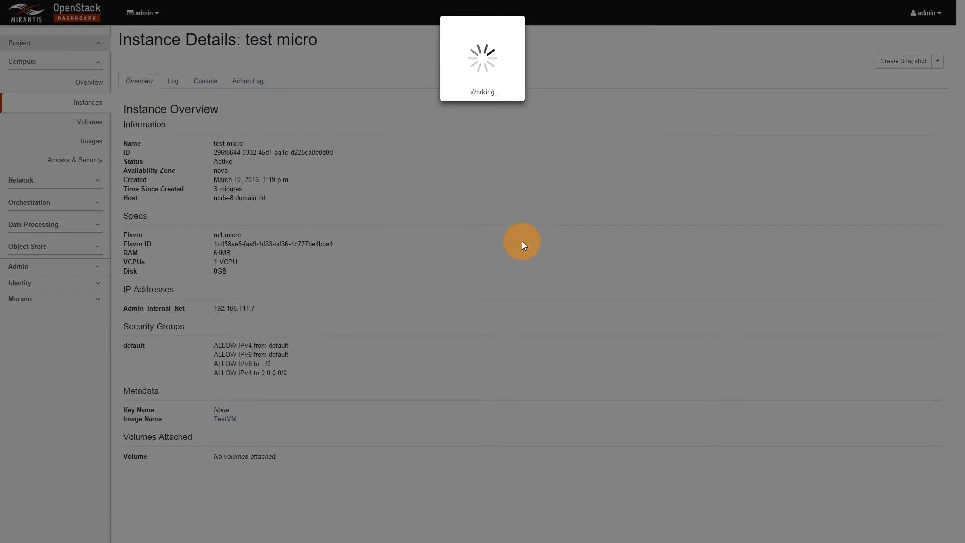
mouse_move(538, 244)
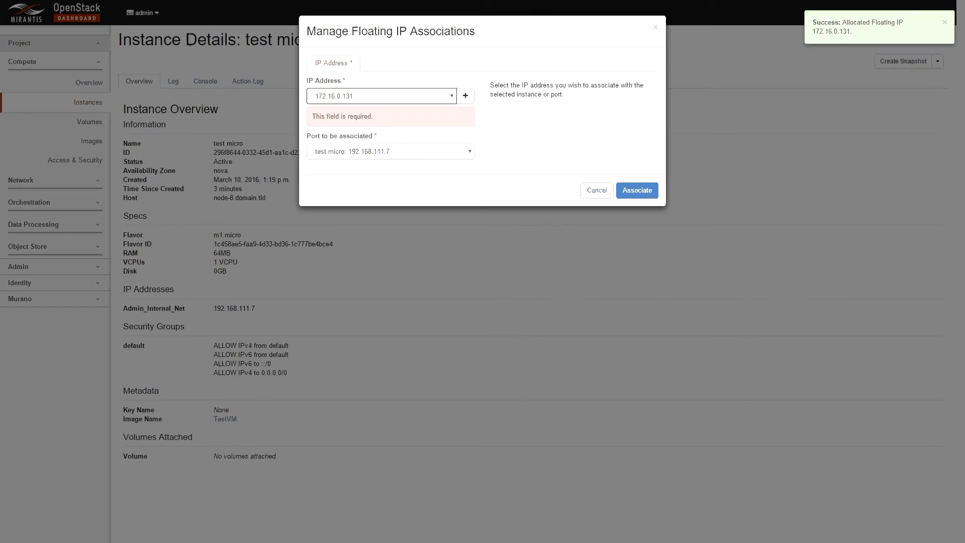
click(381, 96)
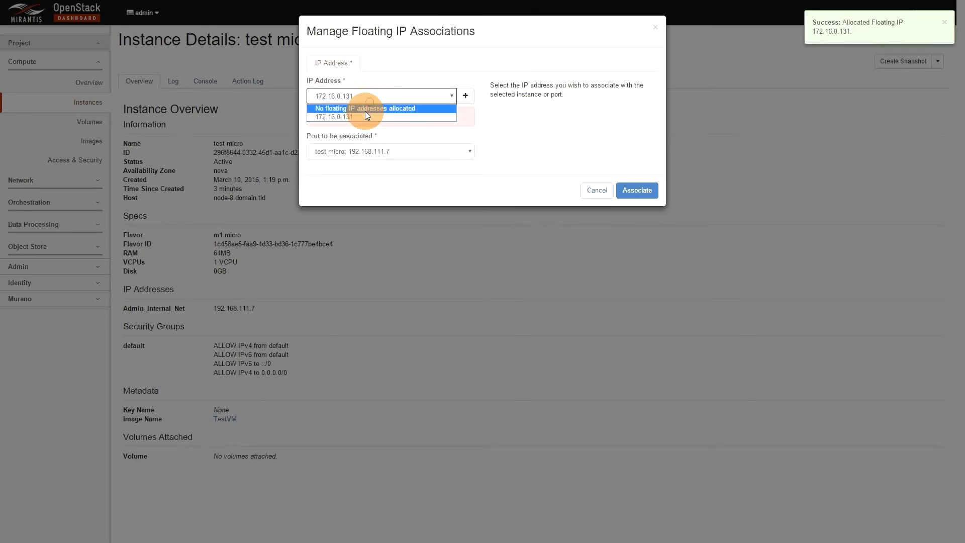
click(382, 96)
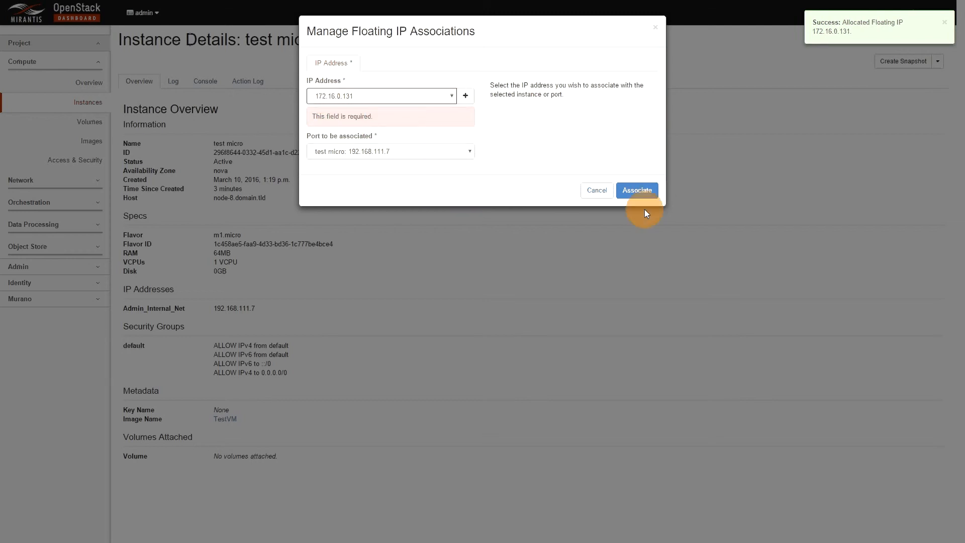
click(637, 190)
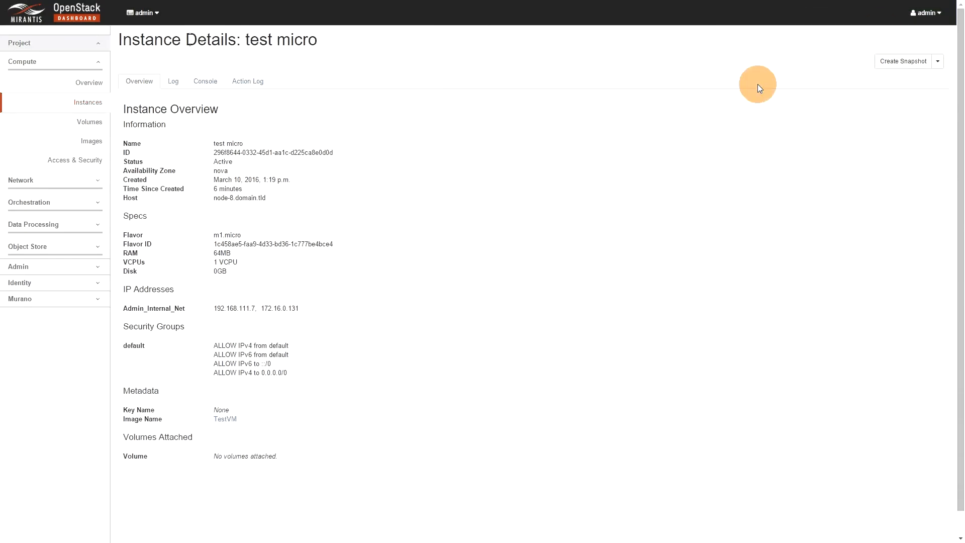
mouse_move(556, 271)
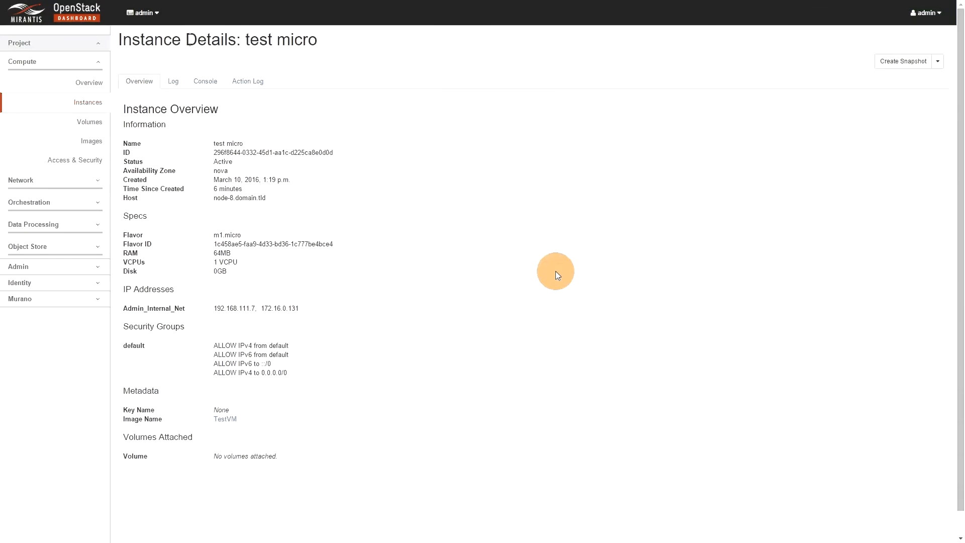
mouse_move(879, 77)
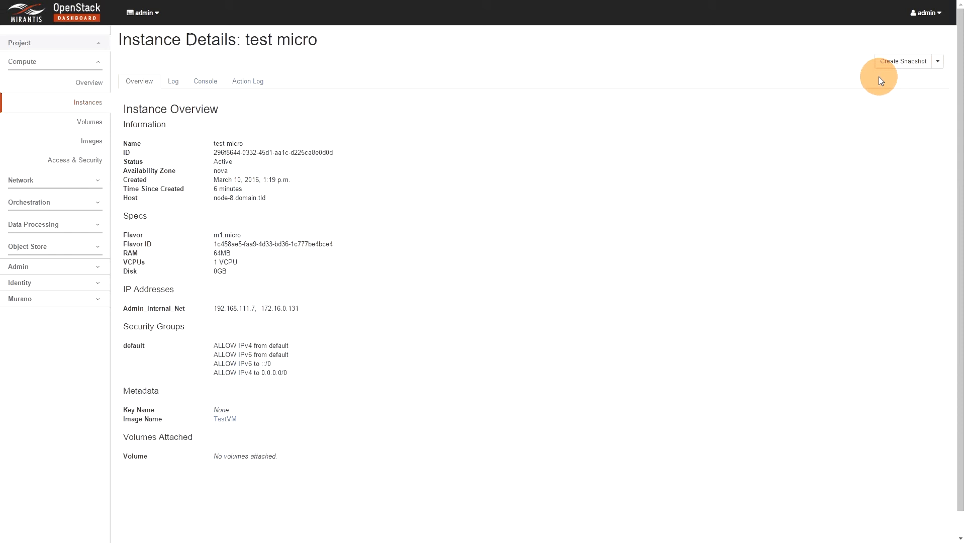
mouse_move(227, 325)
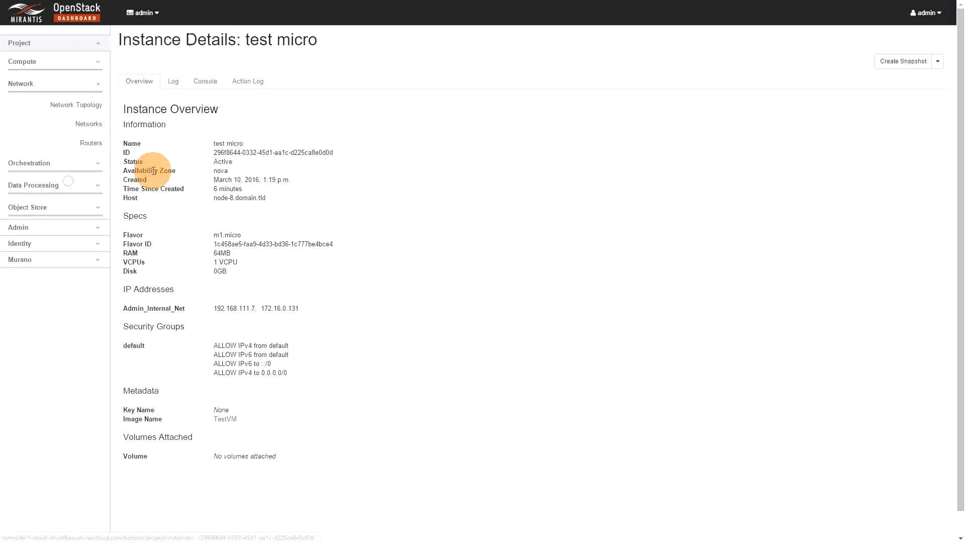
Navigate from test micro's details toward Project > Network > Network Topology
click(224, 419)
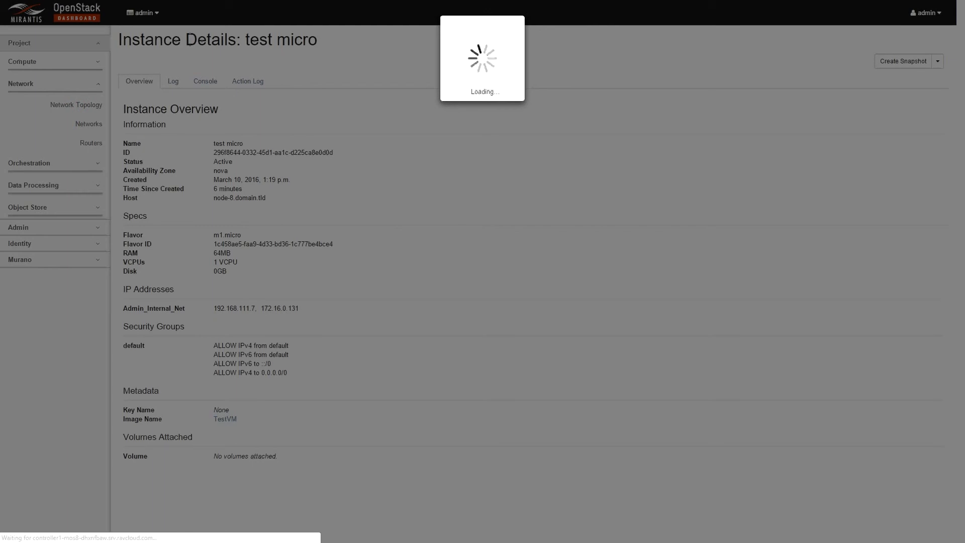
View the test micro and router04 popups on the topology, then close them
click(75, 104)
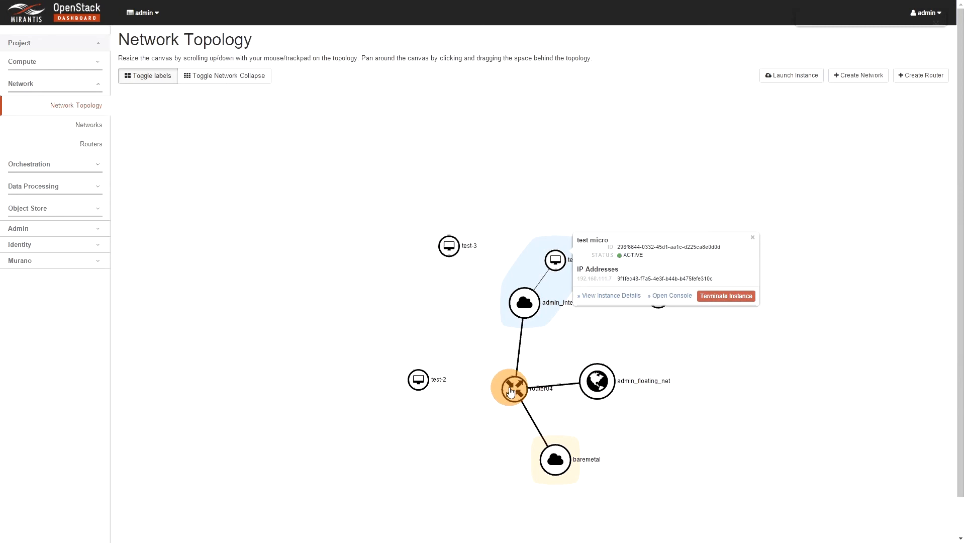
click(511, 388)
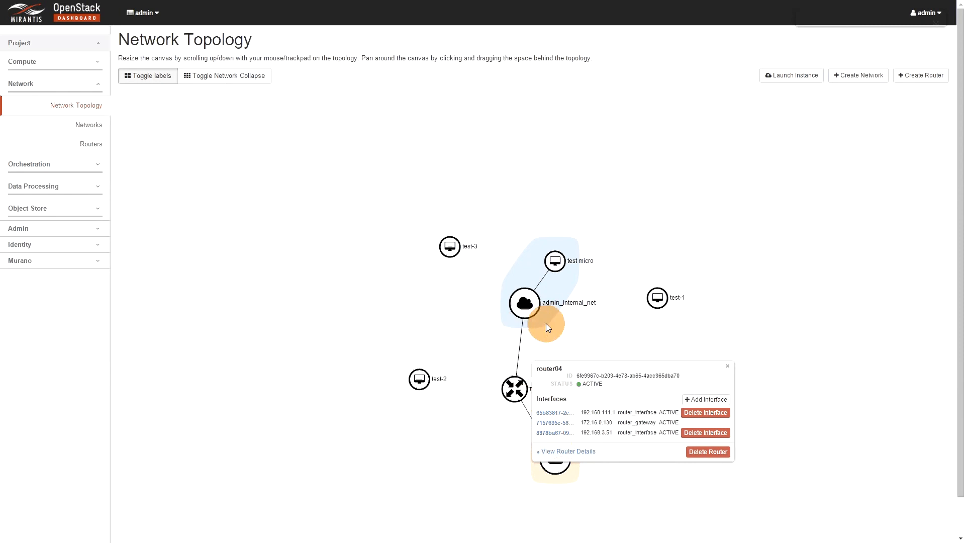
click(728, 366)
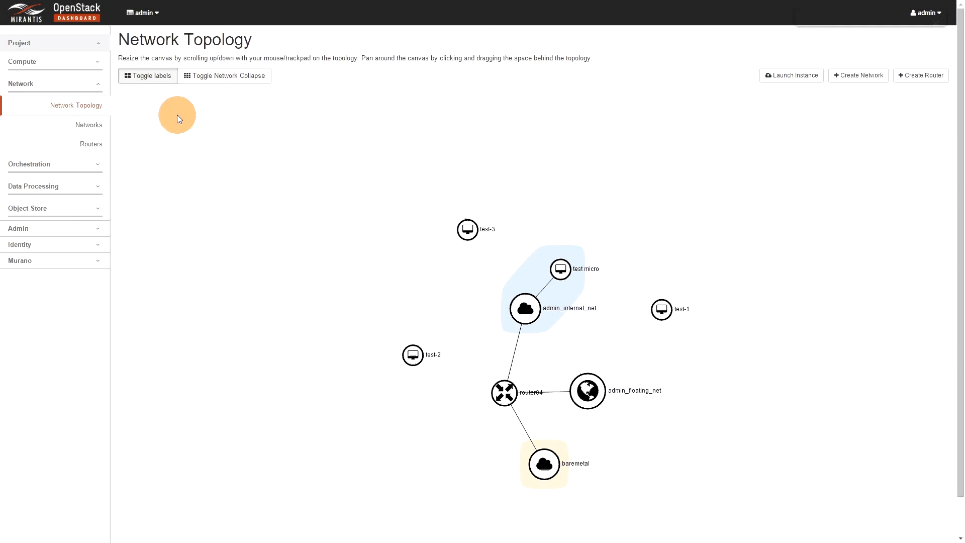
mouse_move(69, 230)
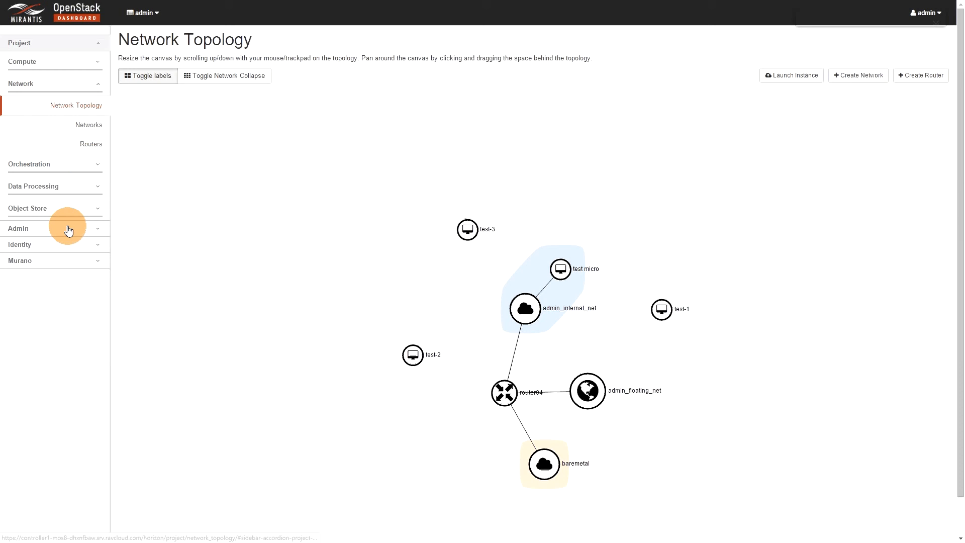
In Data Processing > Image Registry, register Sahara test with user ubuntu and vanilla 2.7.1 tags
click(33, 186)
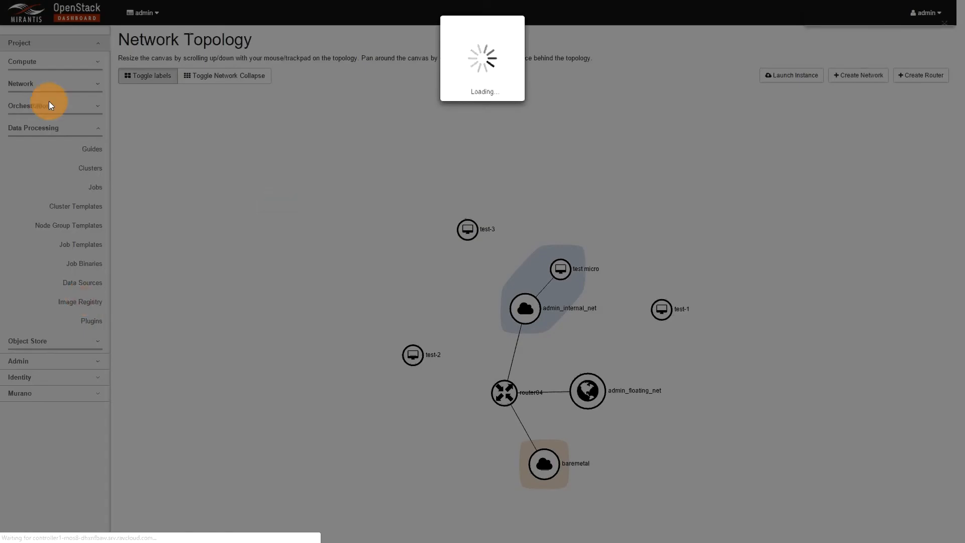
click(80, 302)
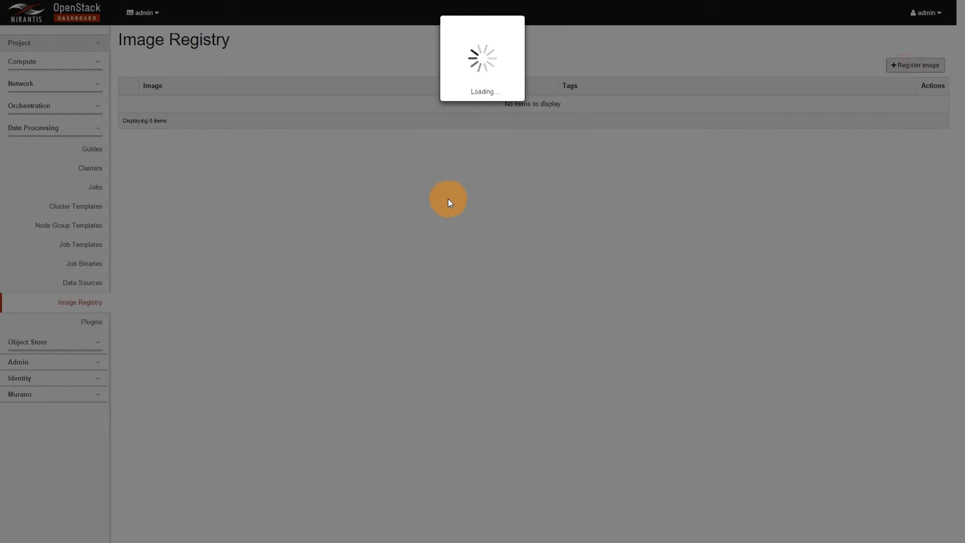
click(915, 65)
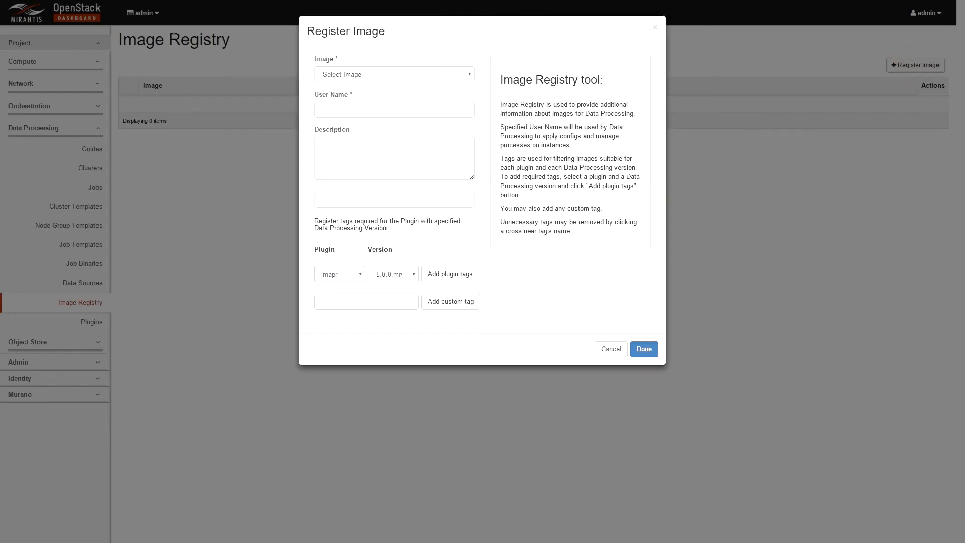
click(394, 74)
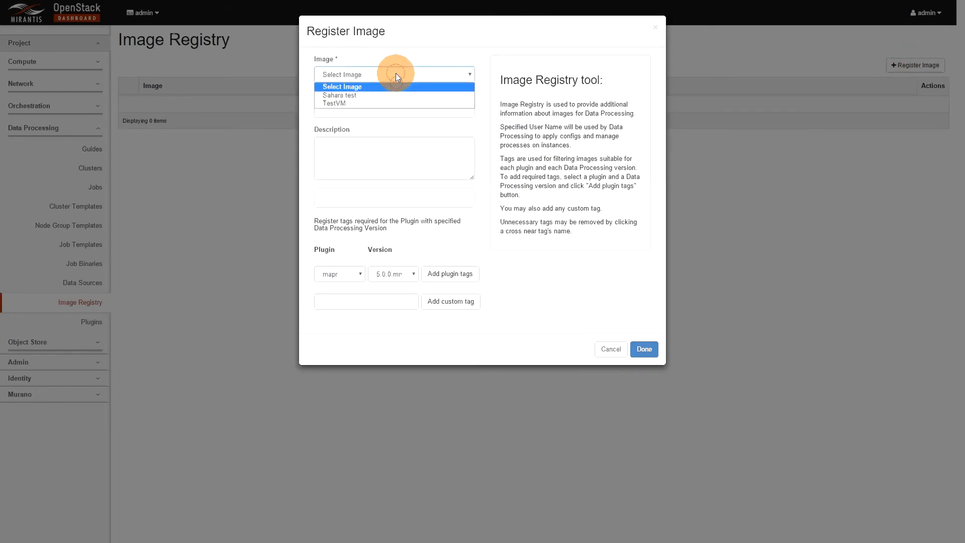
click(339, 96)
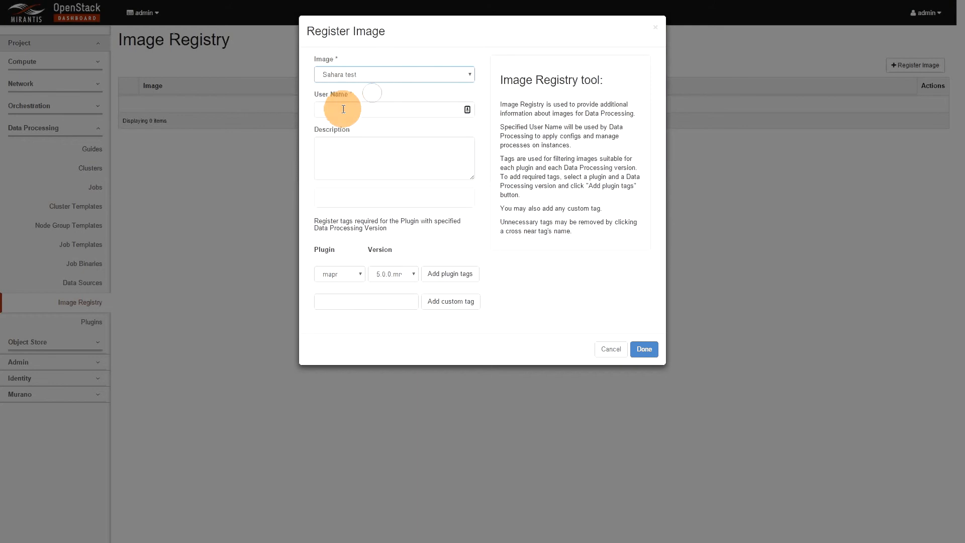
text(ubuntu)
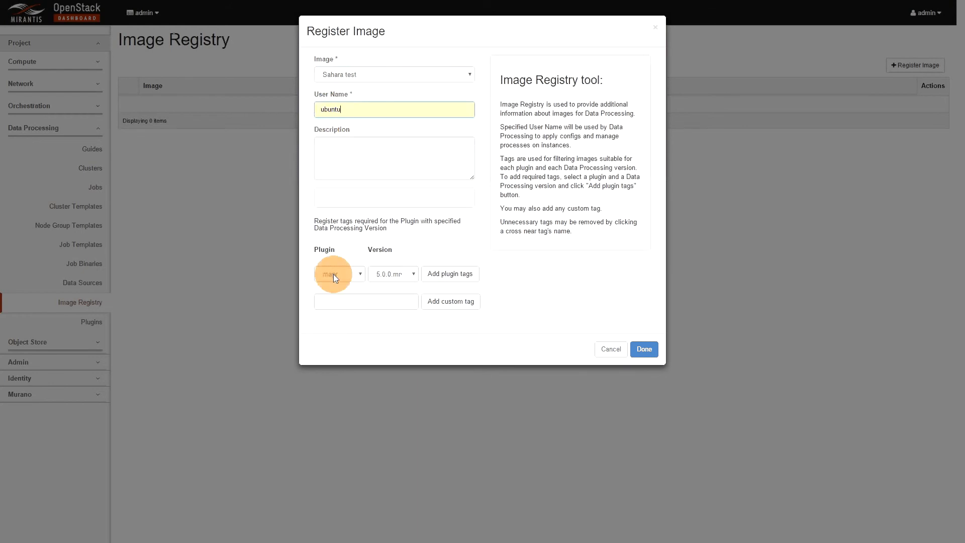
click(339, 274)
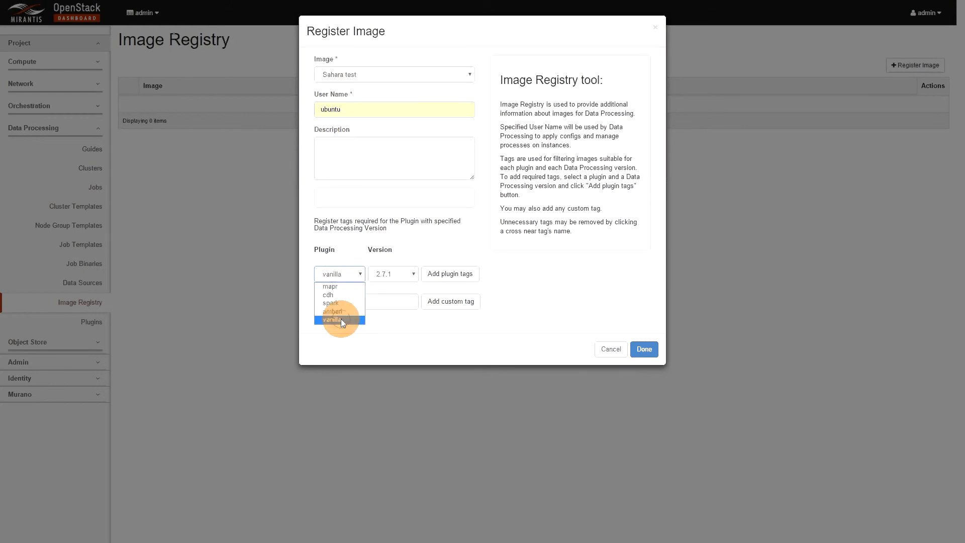
click(450, 273)
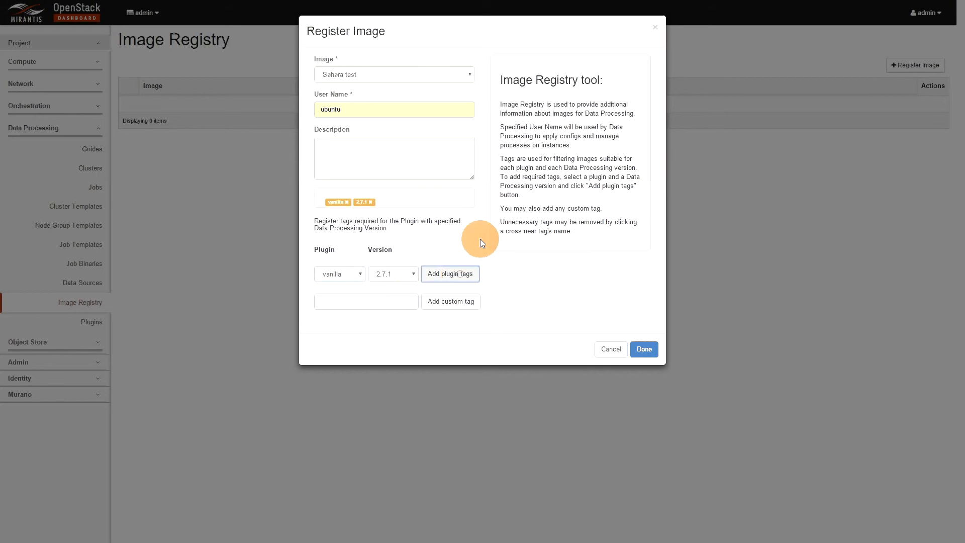
click(644, 349)
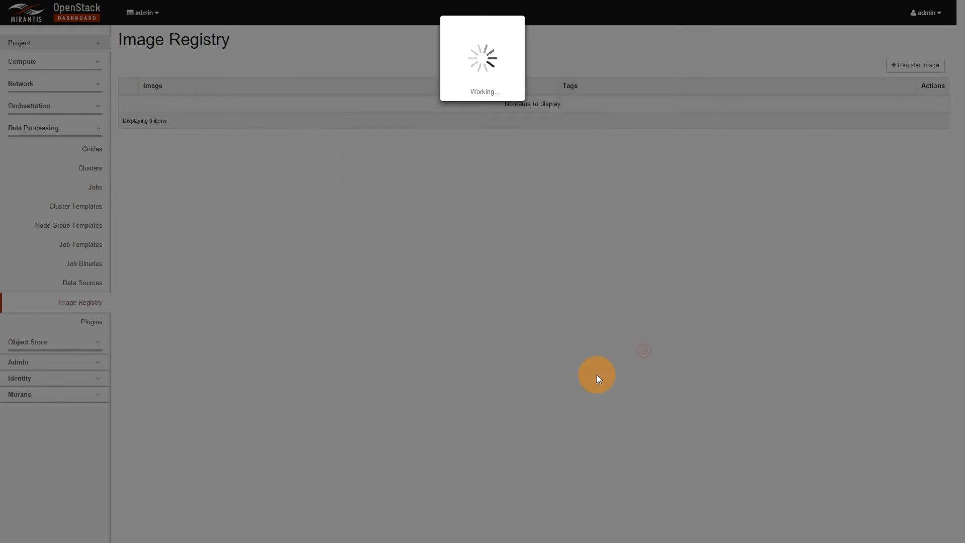
mouse_move(325, 326)
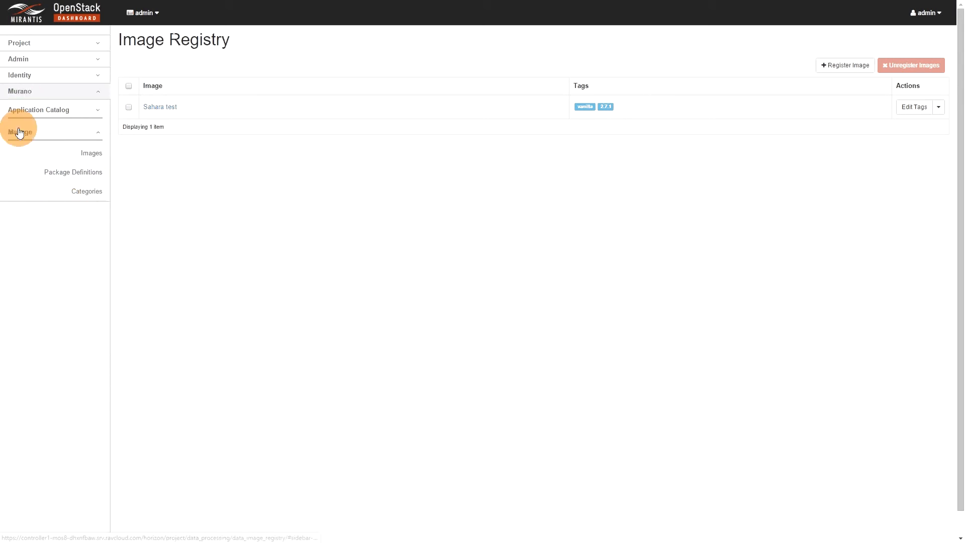
Import package io.murano.apps.WordPress from the Repository source, uploading its dependencies
click(20, 132)
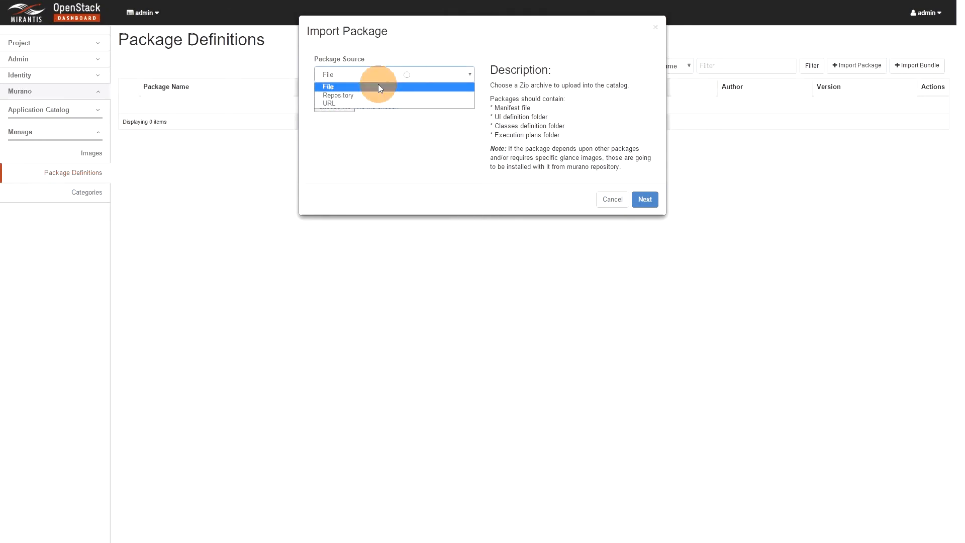
click(337, 96)
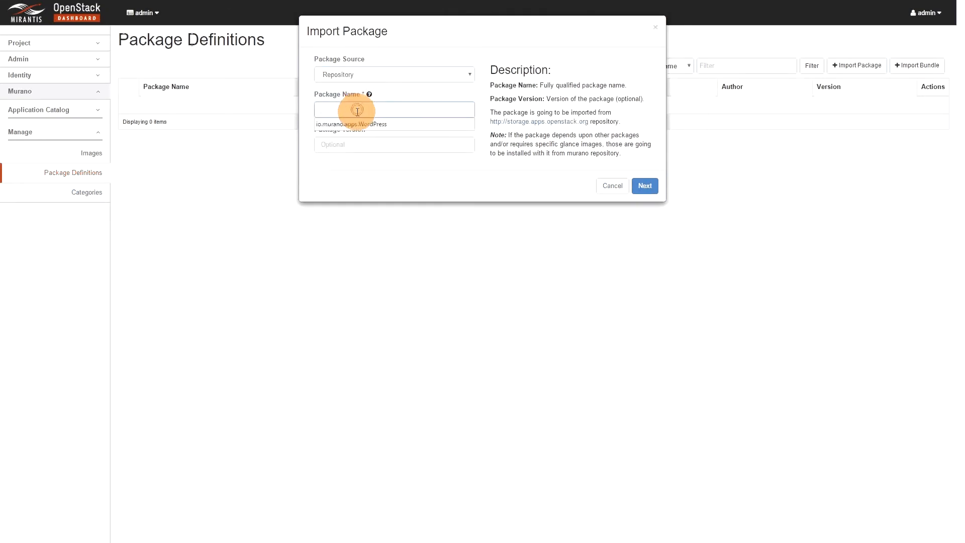
text(io.murano.apps.WordPress)
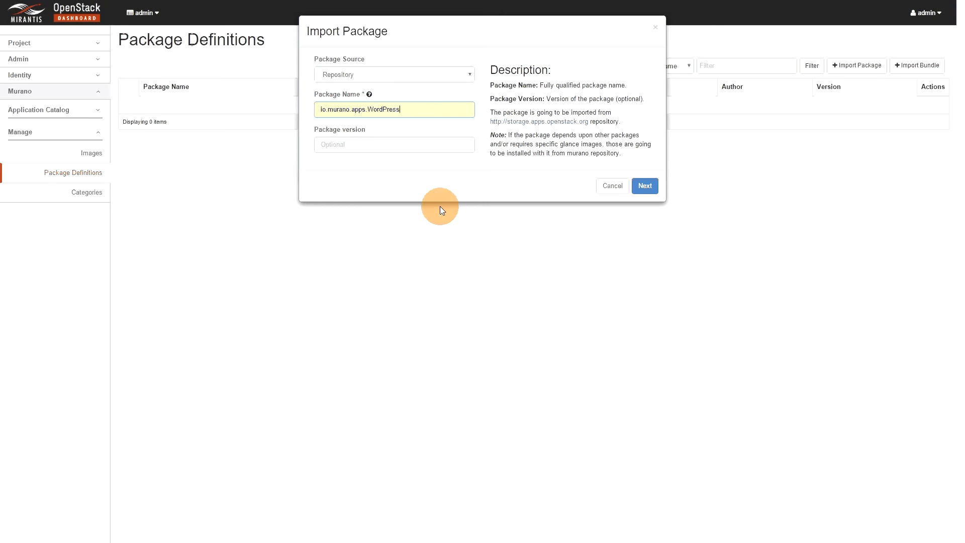
mouse_move(384, 178)
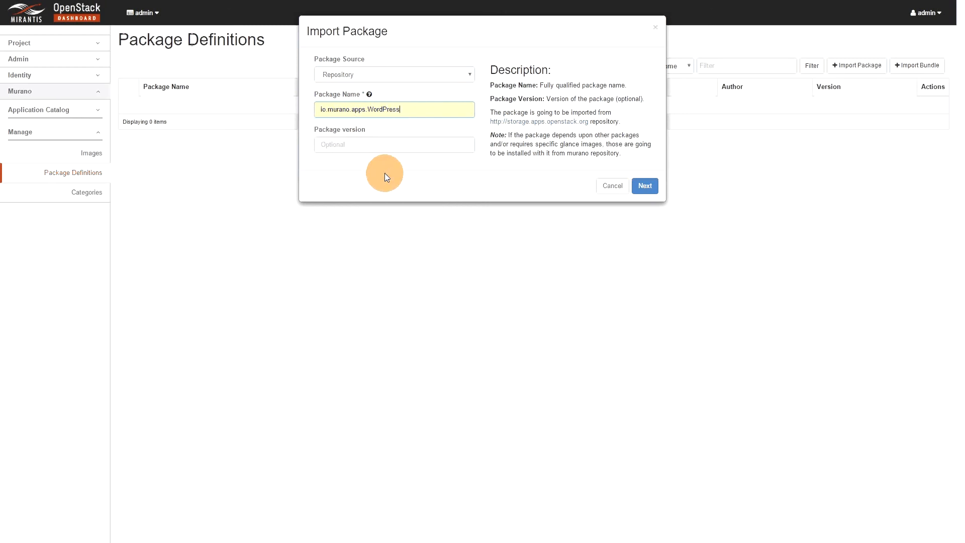
mouse_move(368, 94)
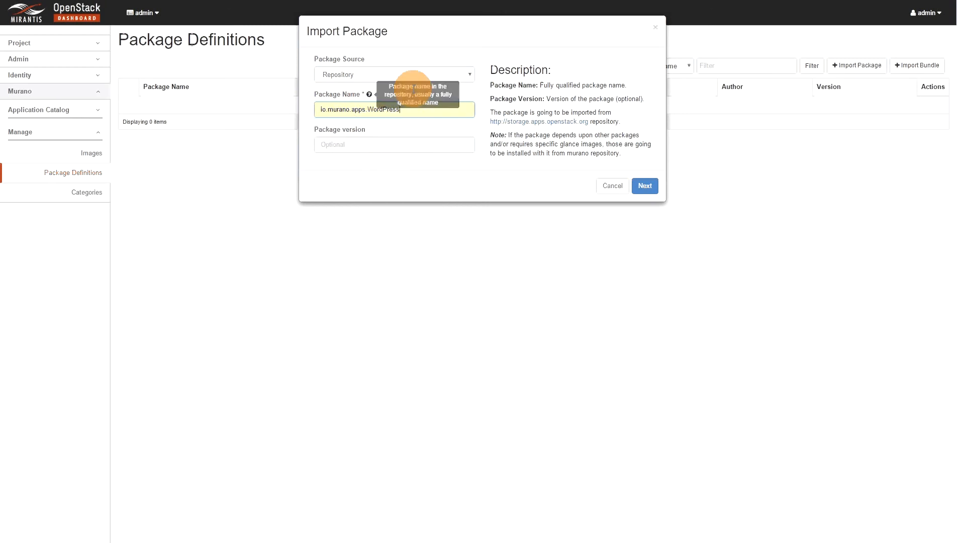
mouse_move(553, 126)
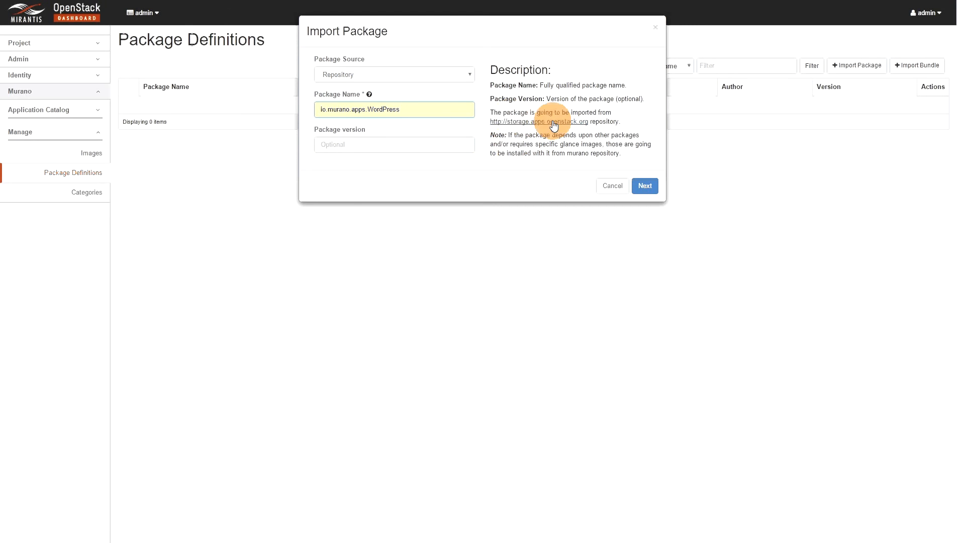
mouse_move(560, 129)
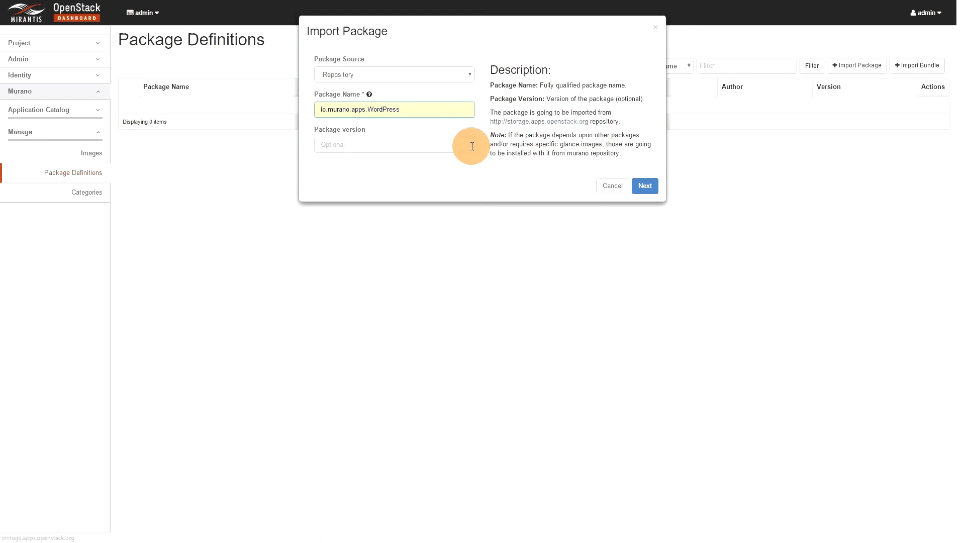
mouse_move(448, 181)
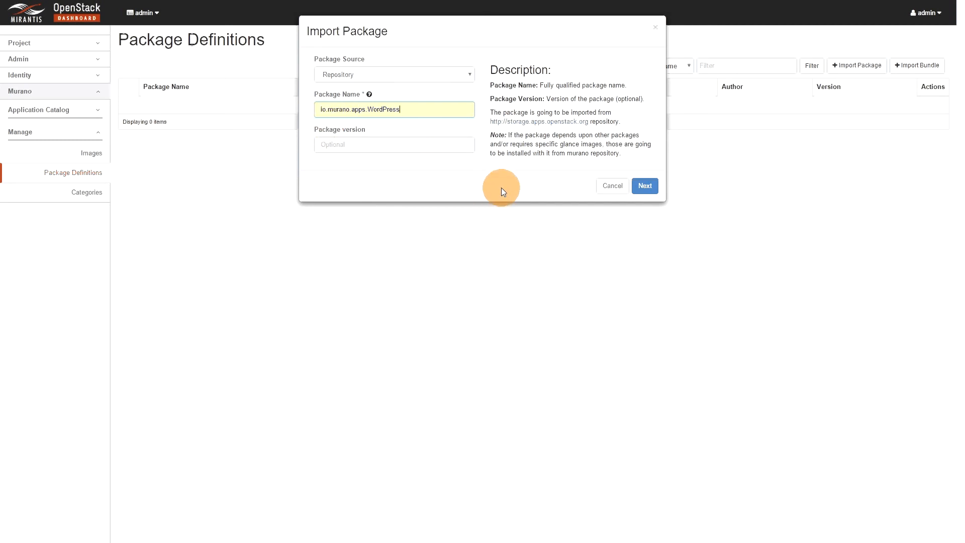
mouse_move(310, 153)
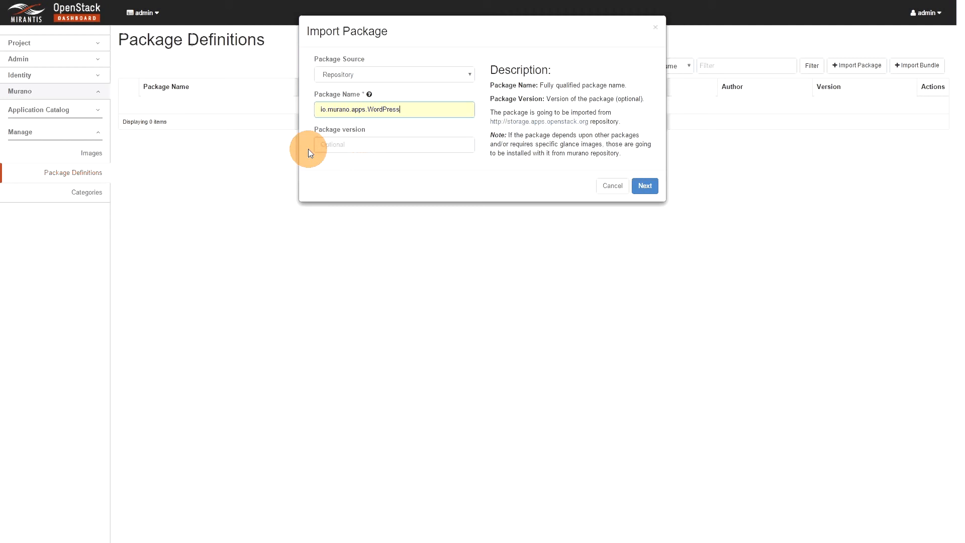
click(645, 186)
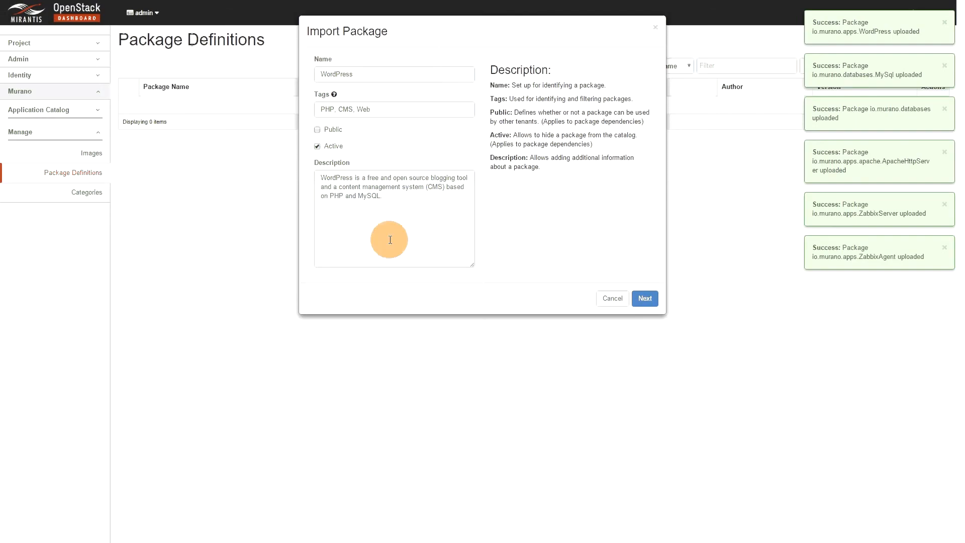
mouse_move(556, 228)
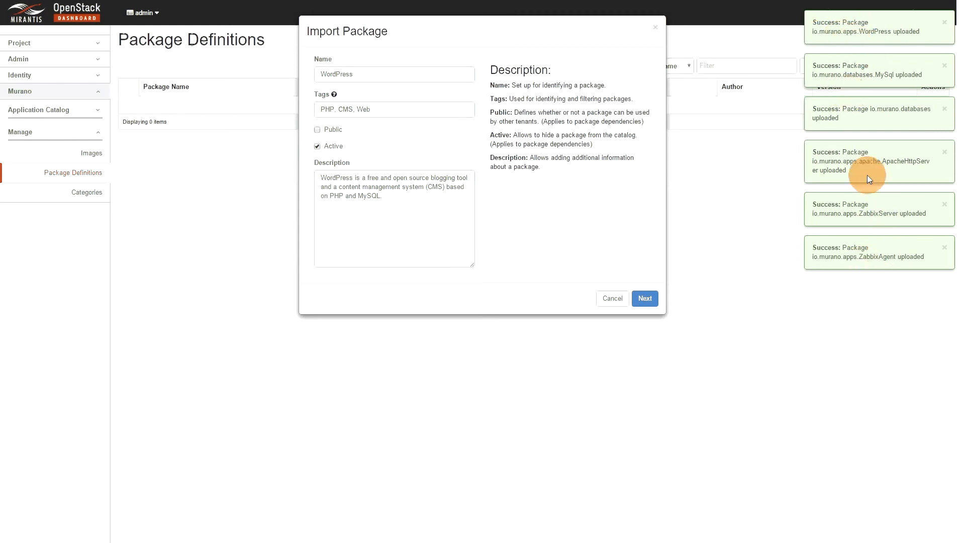
mouse_move(557, 171)
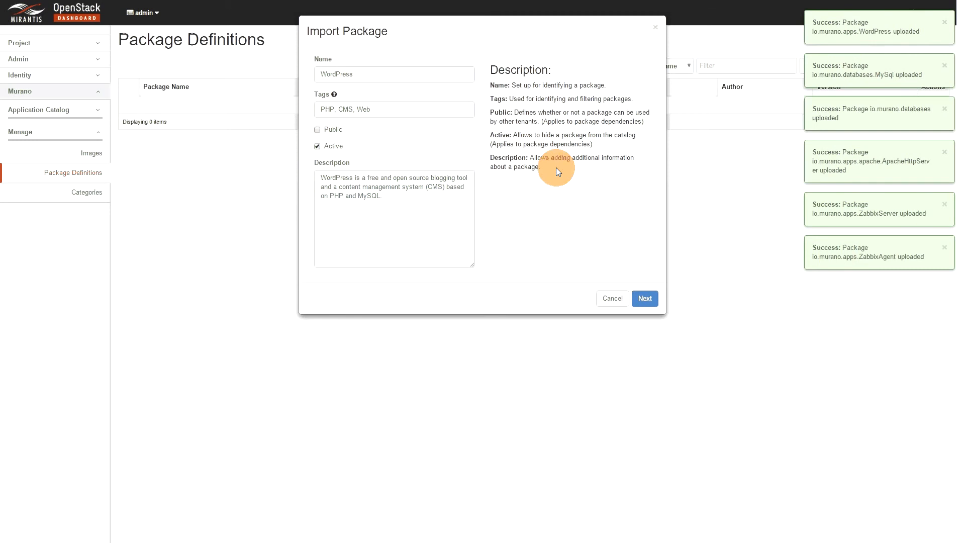
mouse_move(394, 102)
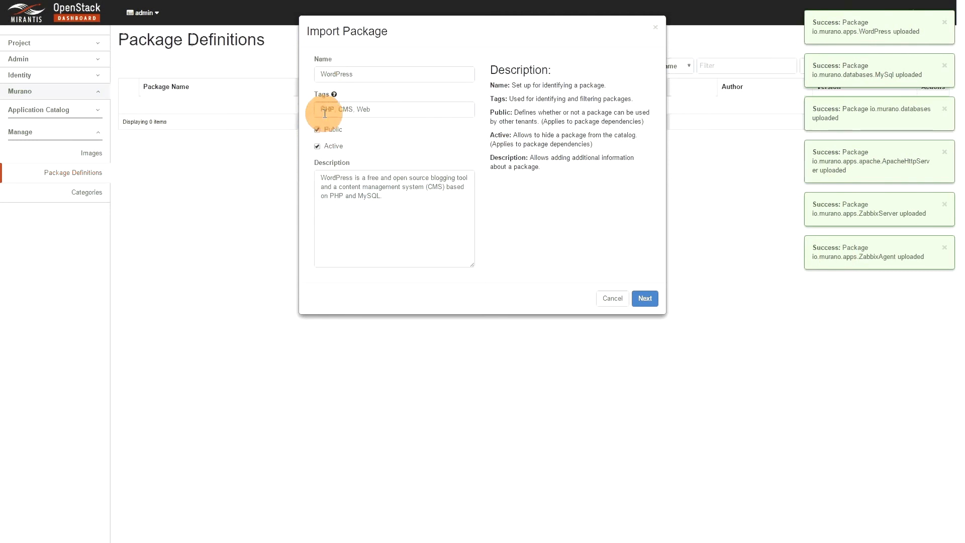
mouse_move(335, 94)
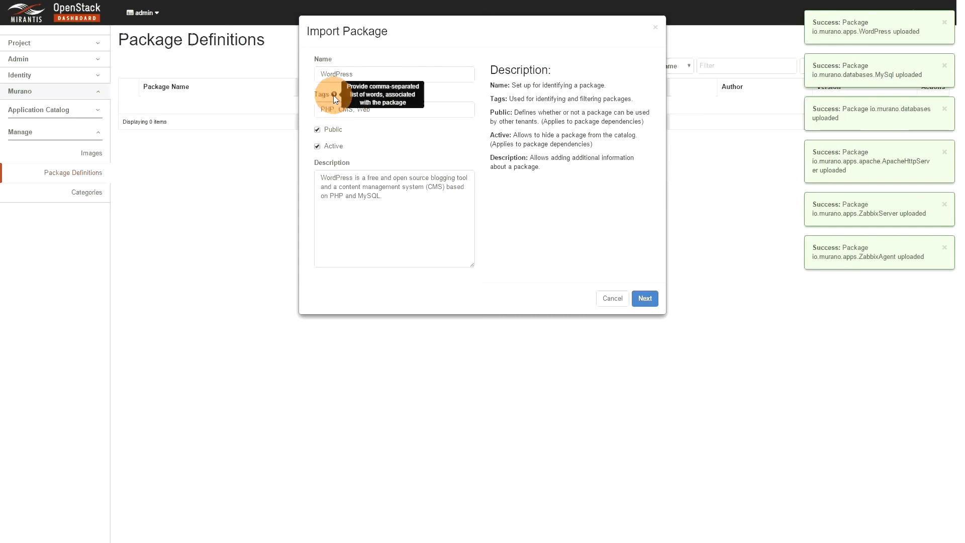
mouse_move(536, 230)
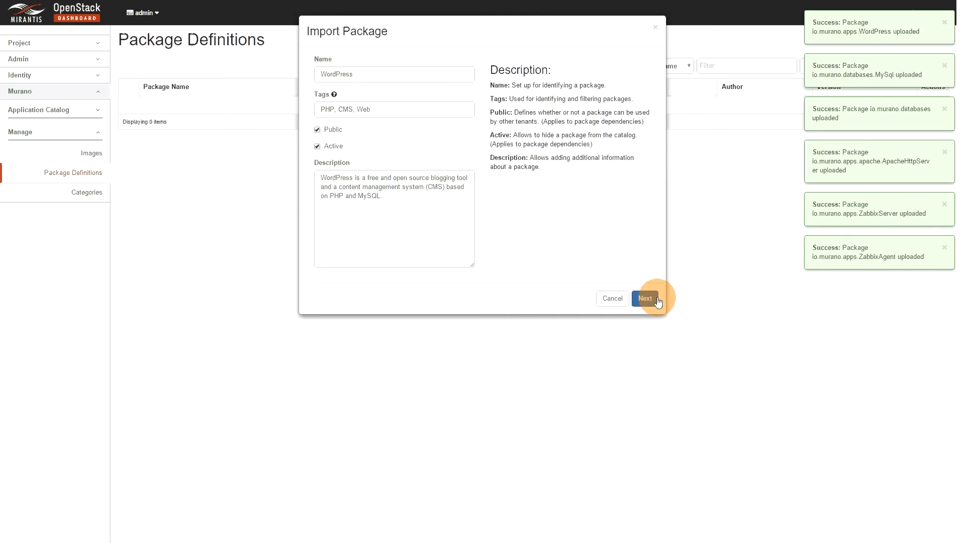
Pick an Application Category for the WordPress package and submit Create
click(644, 299)
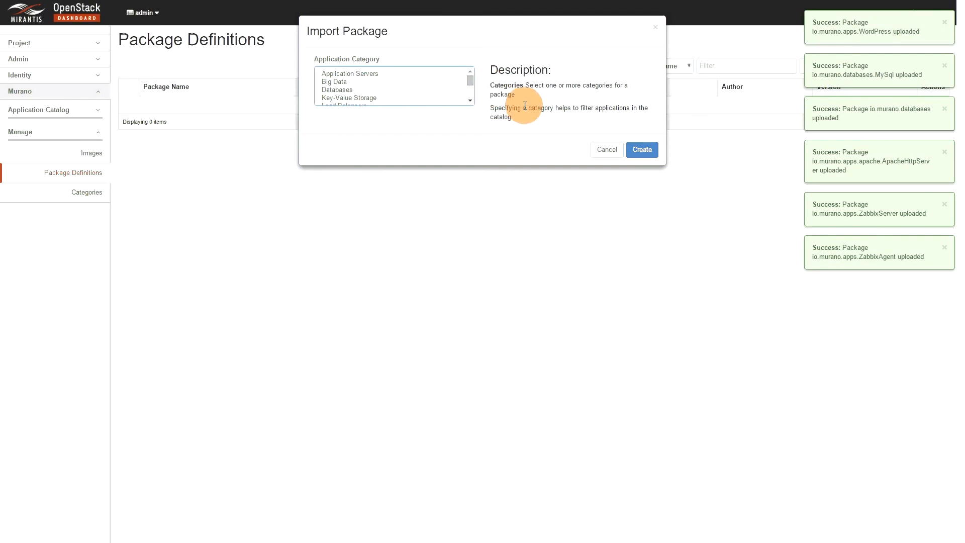
click(349, 73)
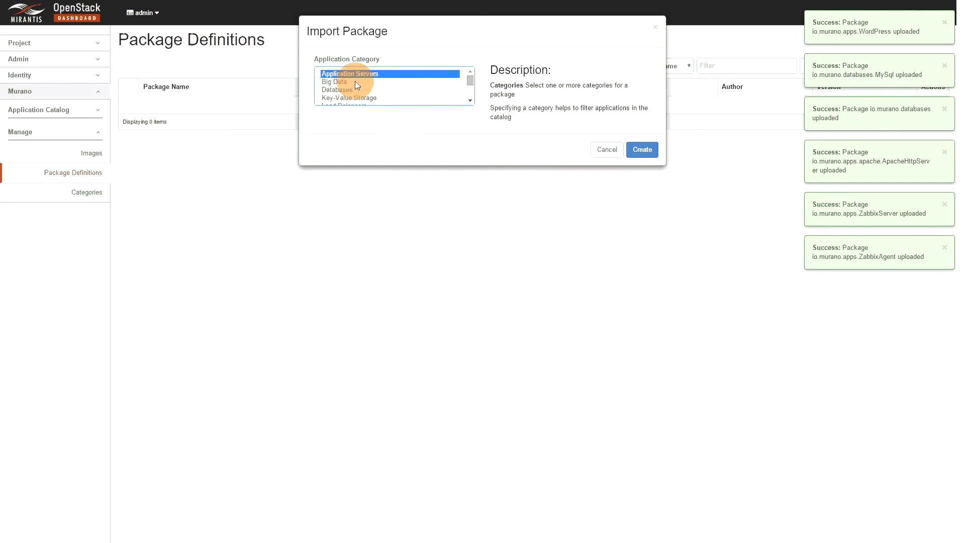
click(337, 90)
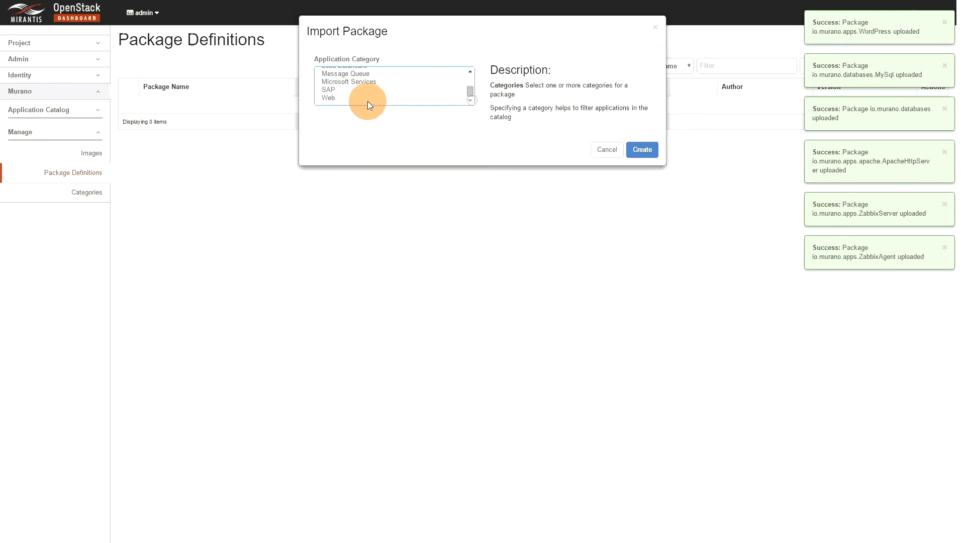
click(642, 149)
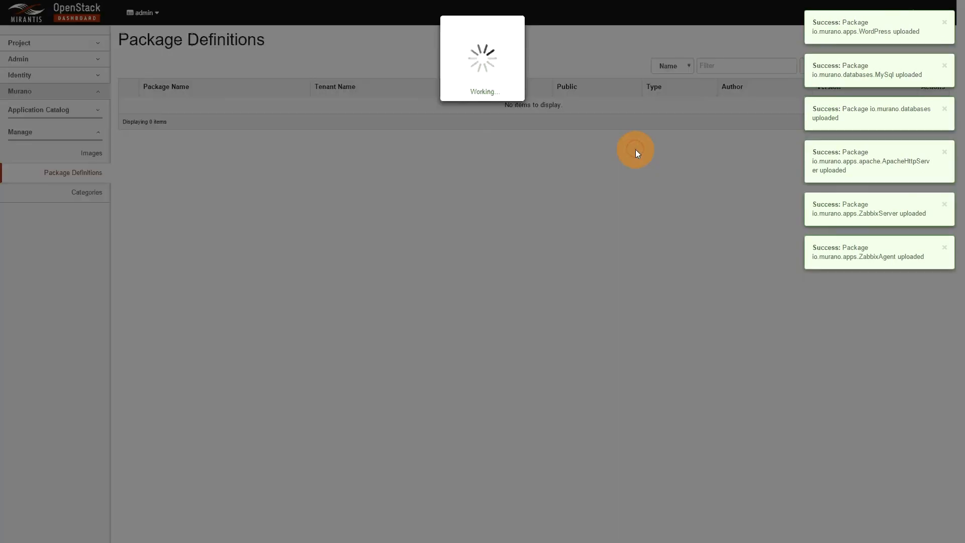
mouse_move(381, 239)
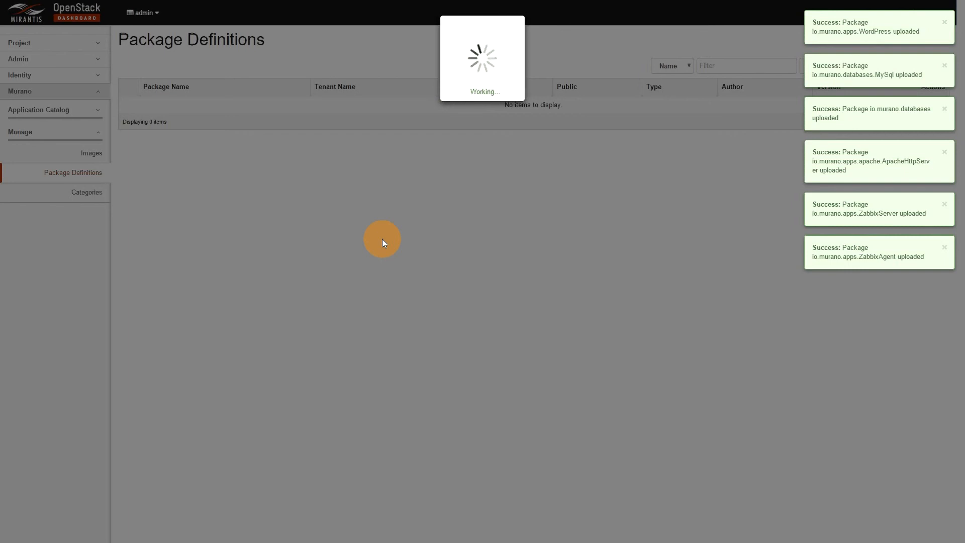
mouse_move(265, 164)
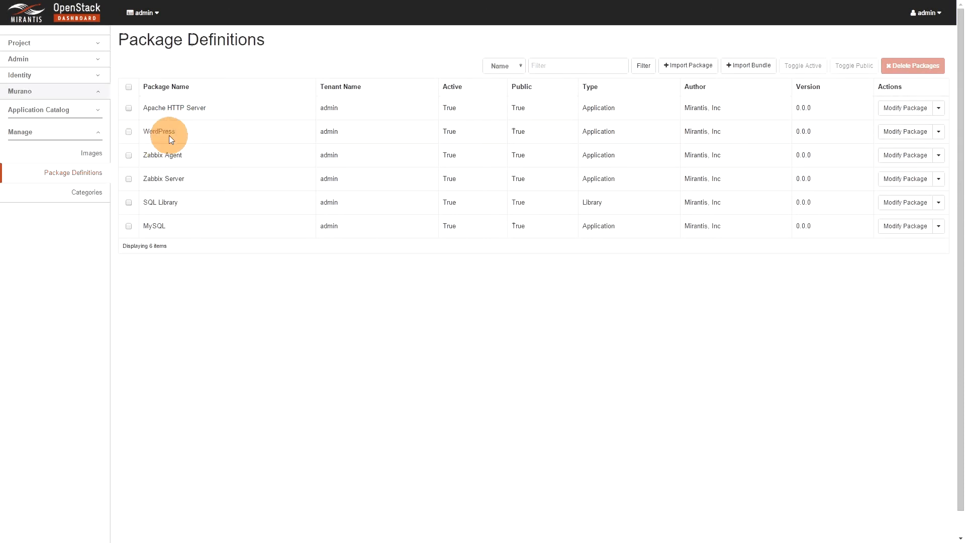
mouse_move(222, 175)
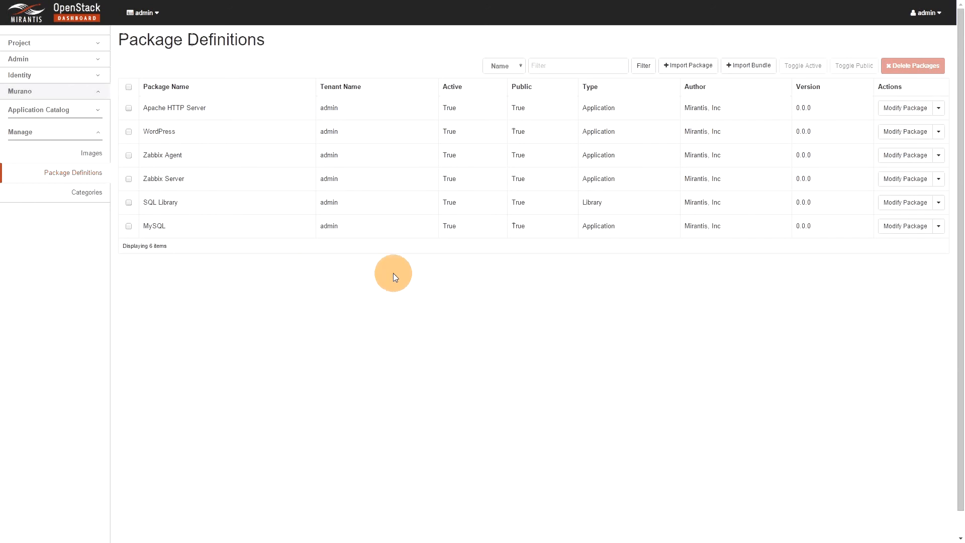
mouse_move(212, 257)
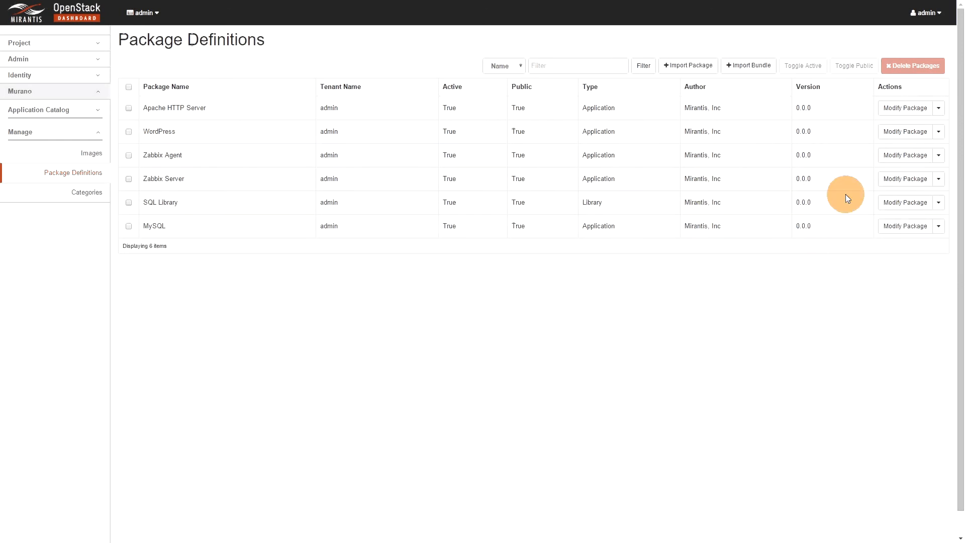
mouse_move(667, 289)
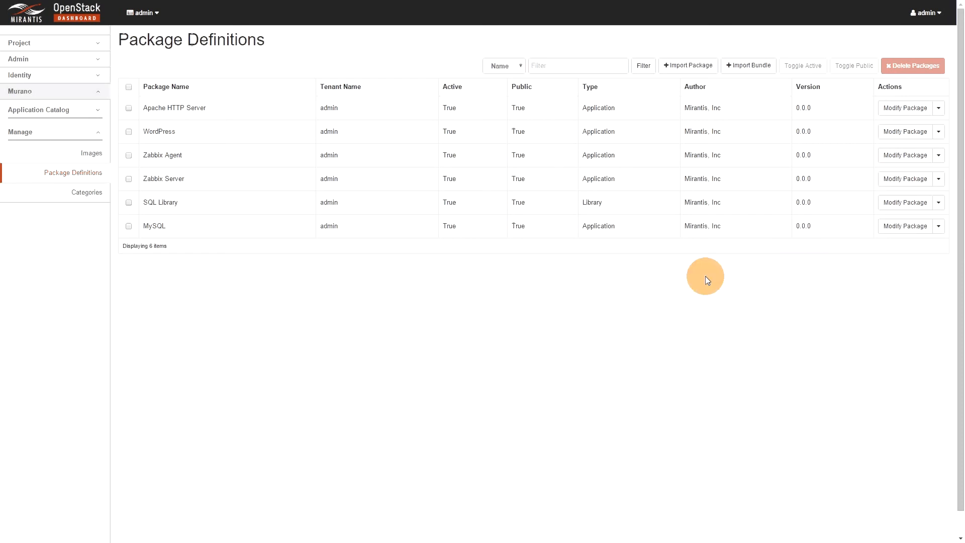
View Application Catalog > Applications listing WordPress, MySQL, Apache HTTP Server and Zabbix apps
click(39, 109)
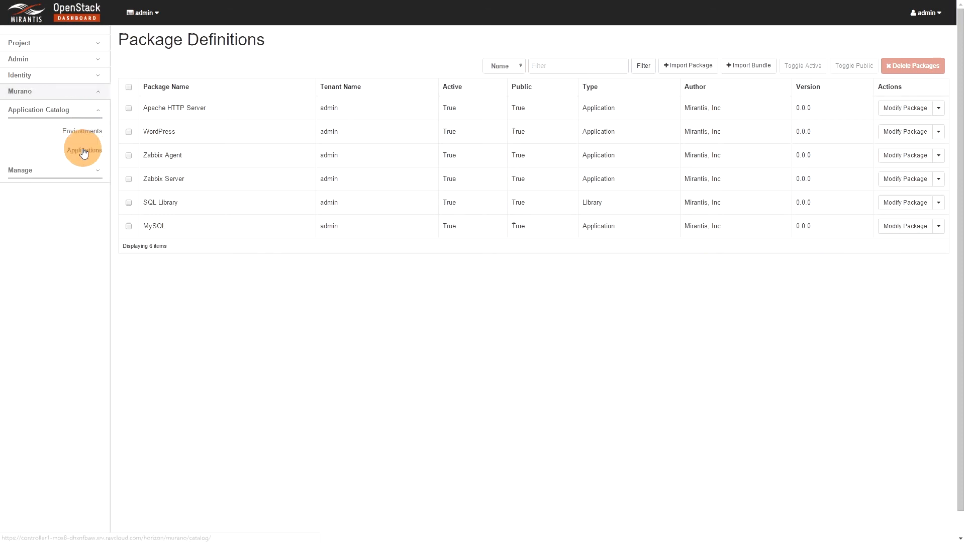
click(83, 150)
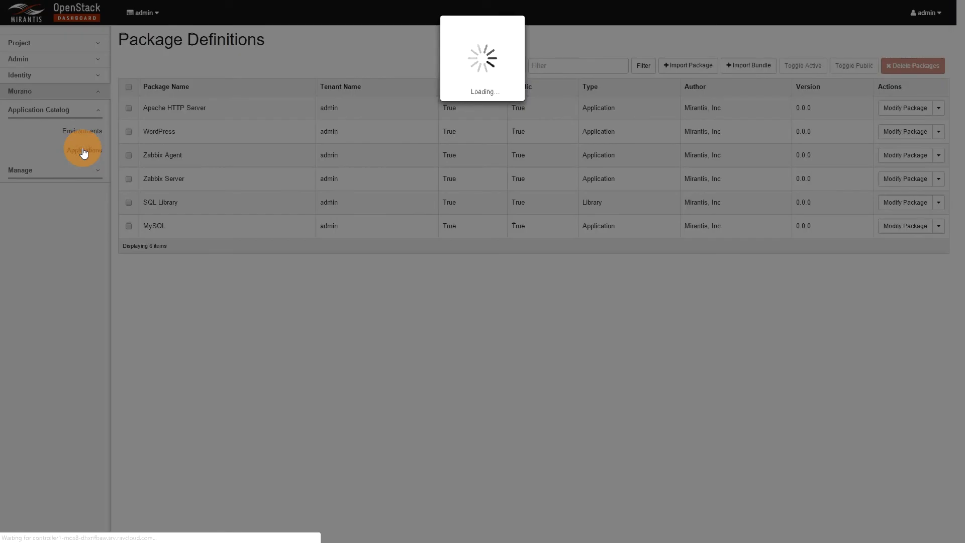
click(84, 150)
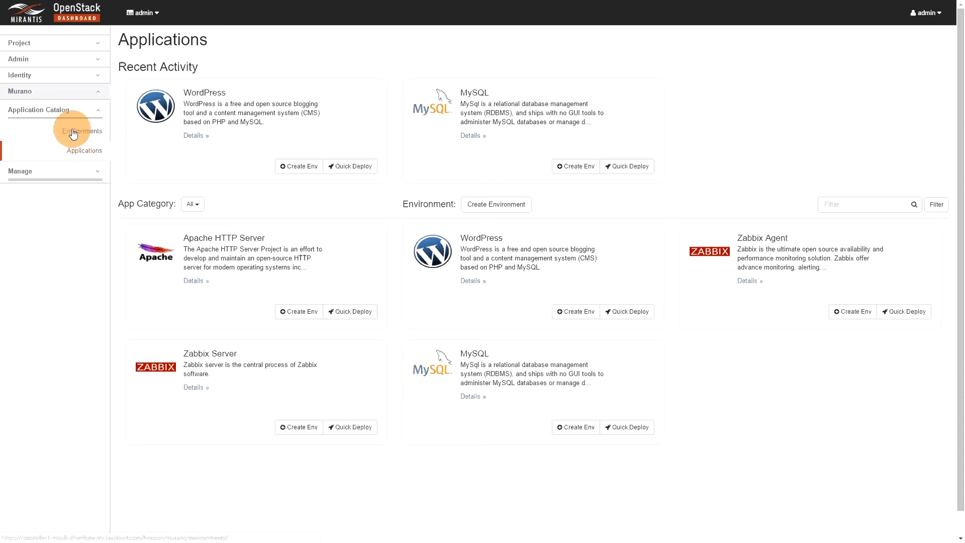
click(77, 131)
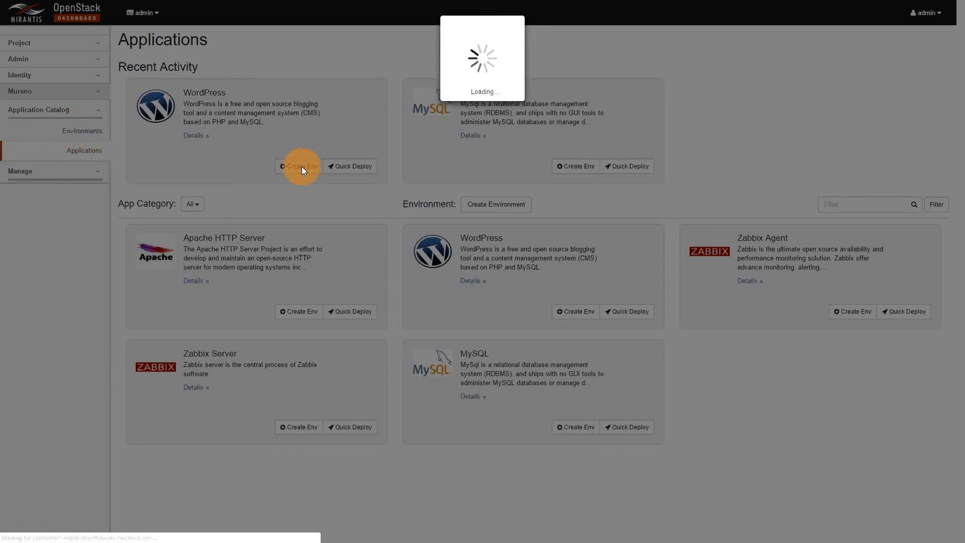
Add a new environment row with an empty name and Create New default network
click(302, 167)
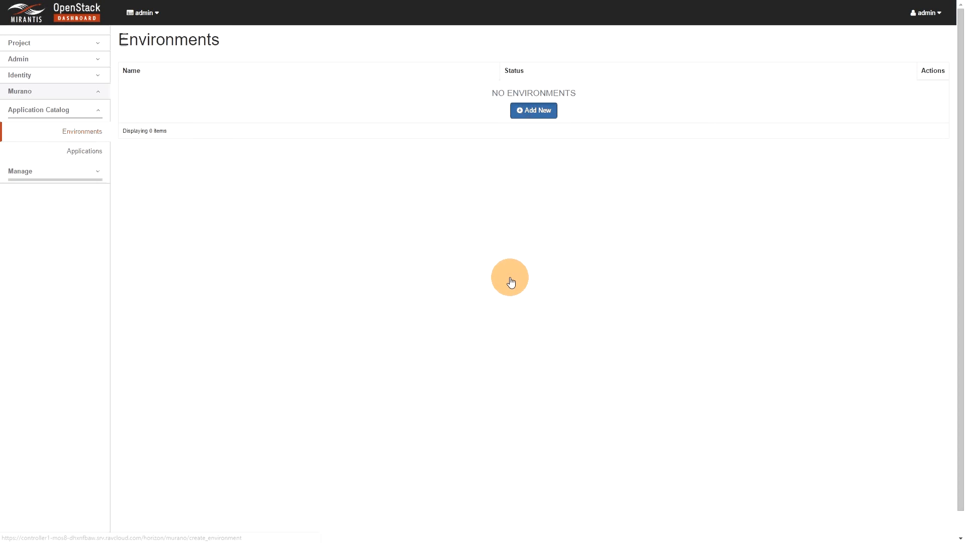
click(532, 110)
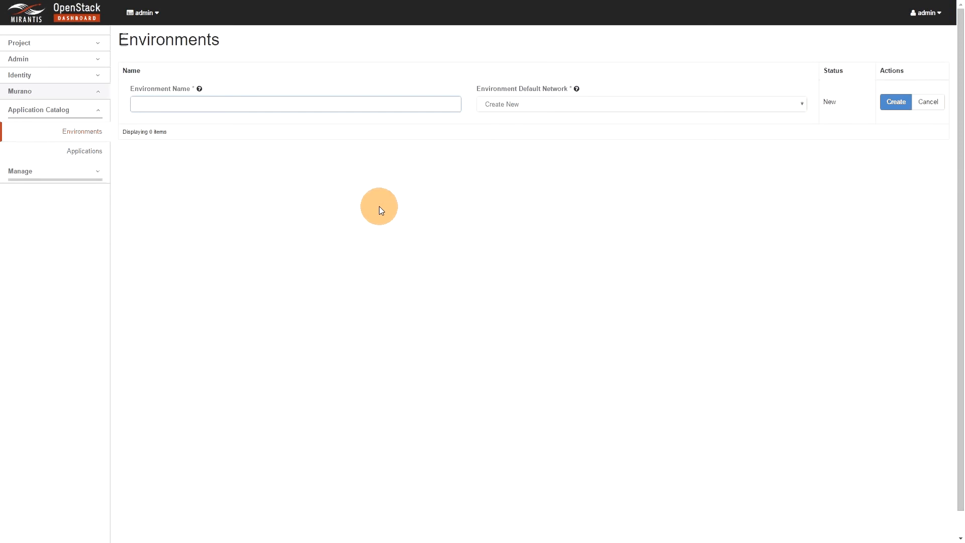
mouse_move(374, 205)
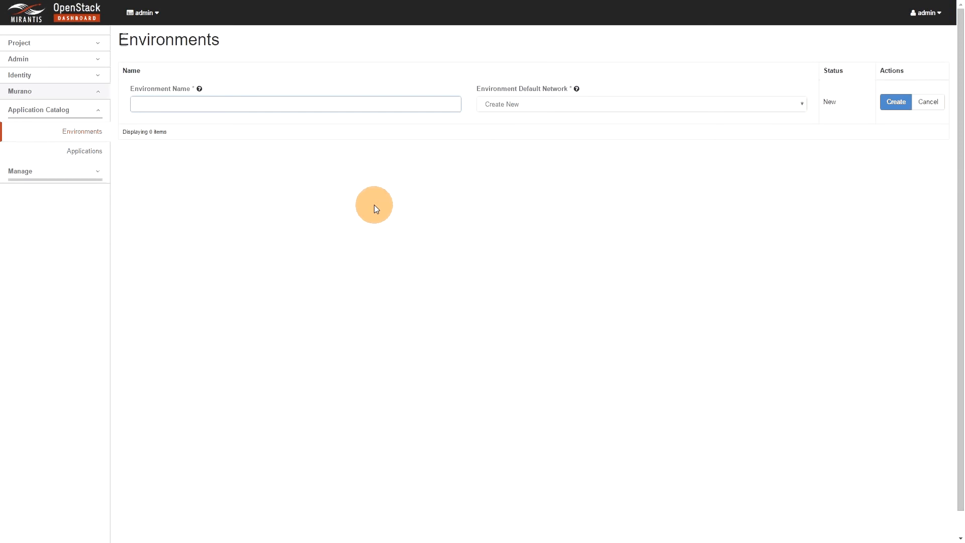
mouse_move(200, 186)
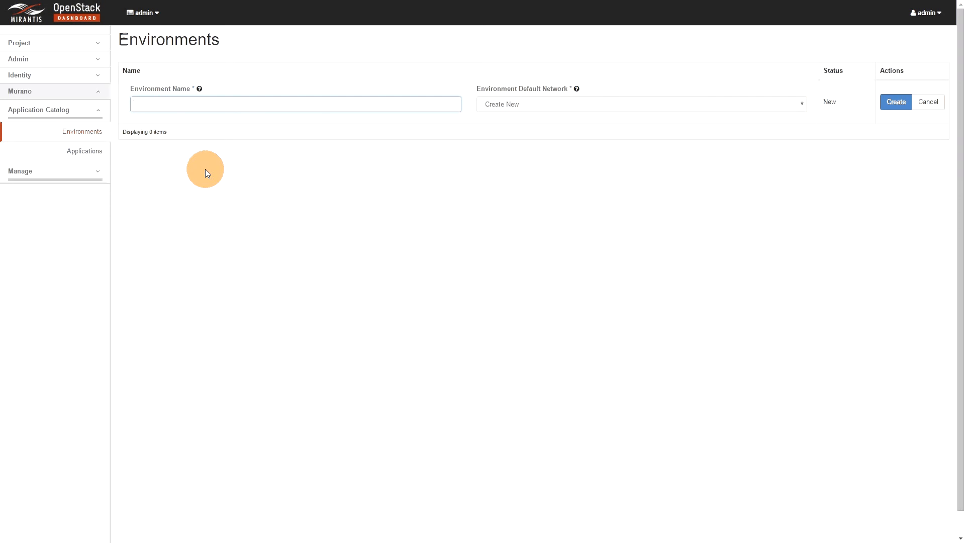
mouse_move(255, 187)
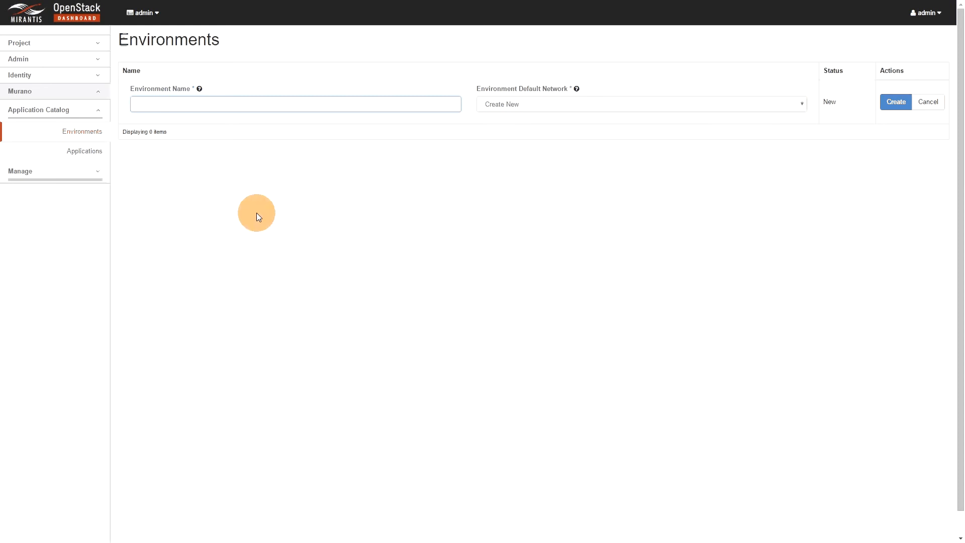
click(295, 104)
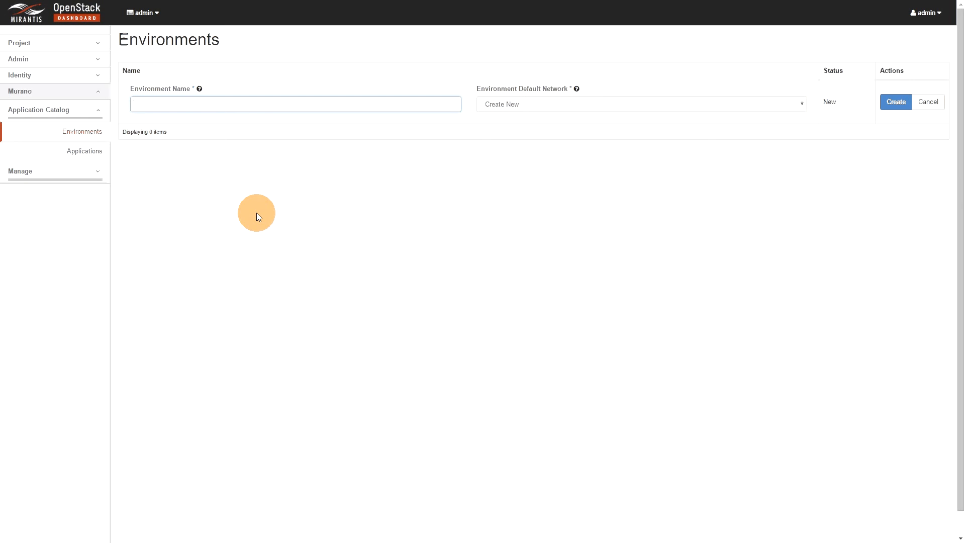
click(295, 104)
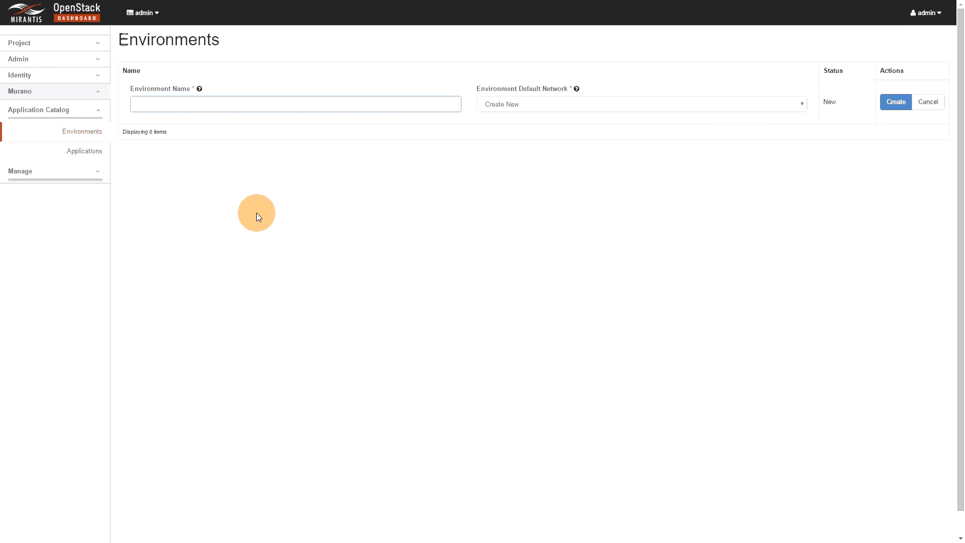
click(296, 104)
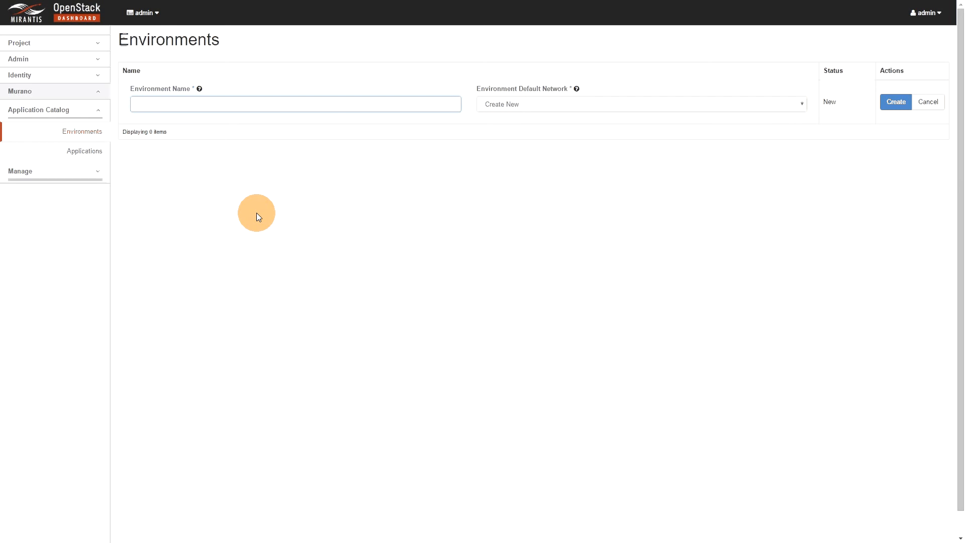
click(295, 104)
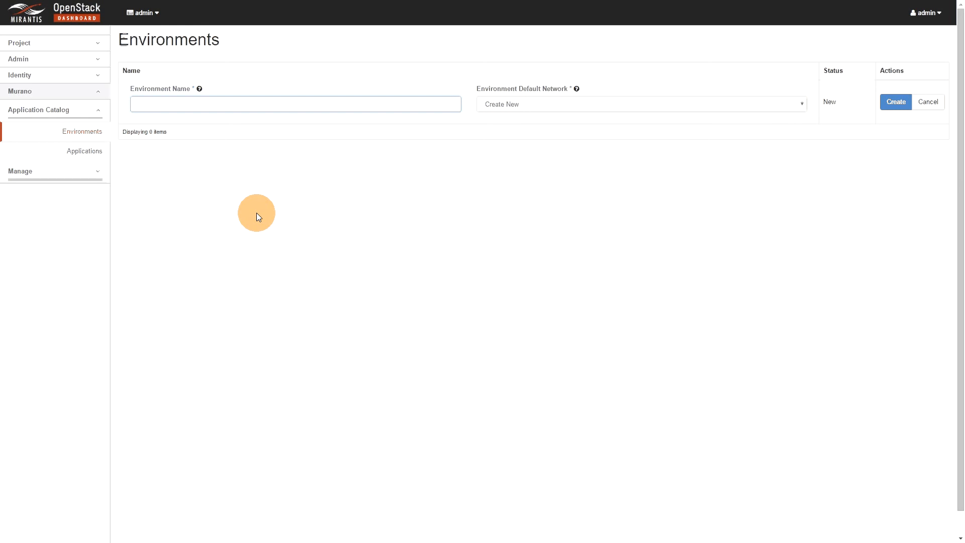
click(295, 103)
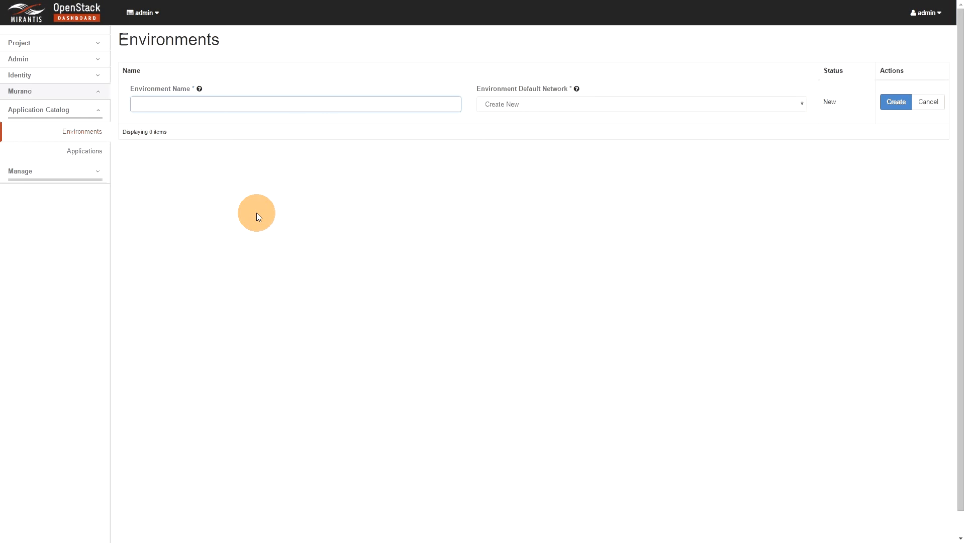
Switch to the Project Compute Overview showing limit and usage summaries
click(294, 104)
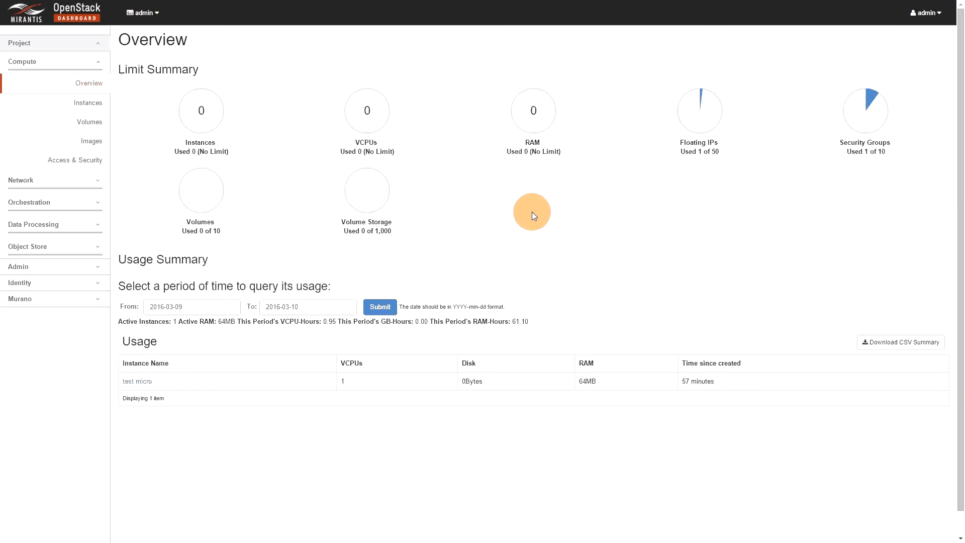
mouse_move(539, 221)
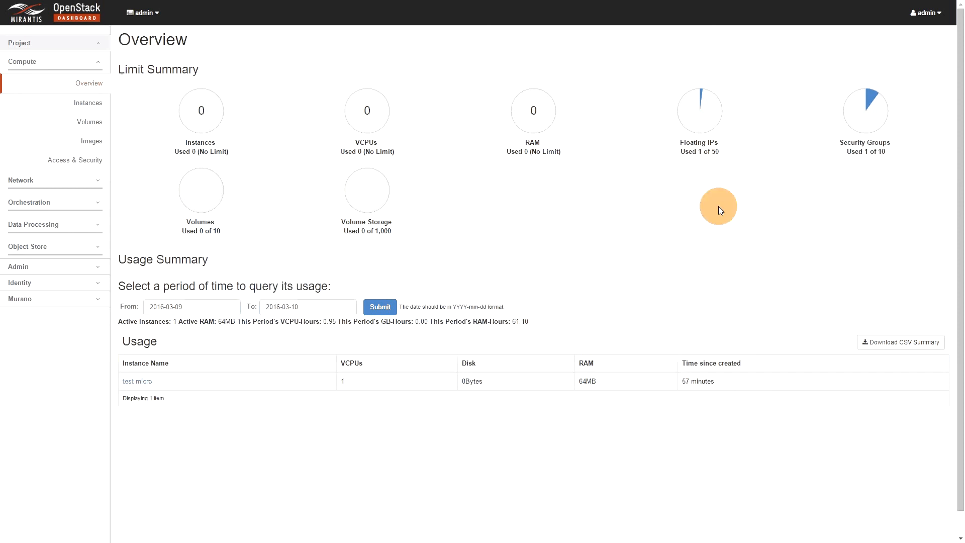
mouse_move(724, 241)
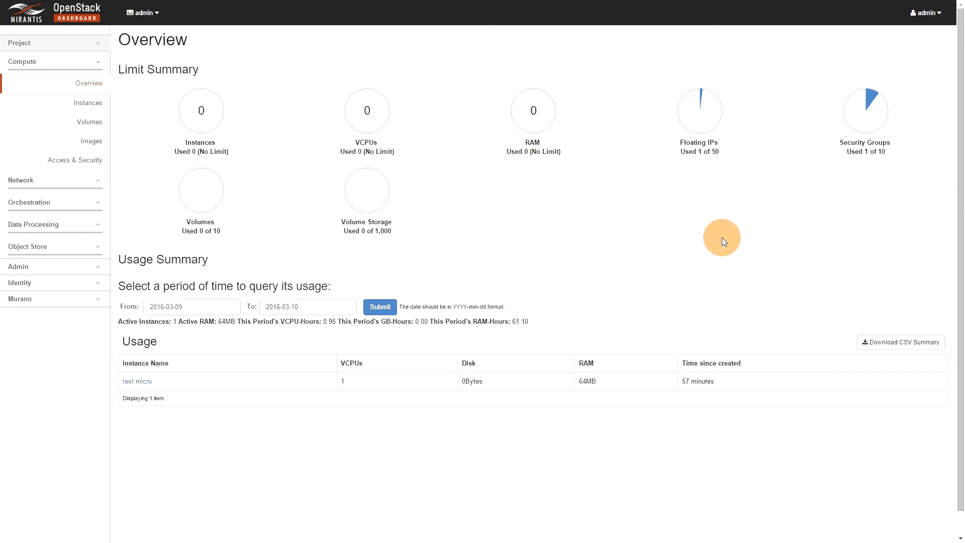